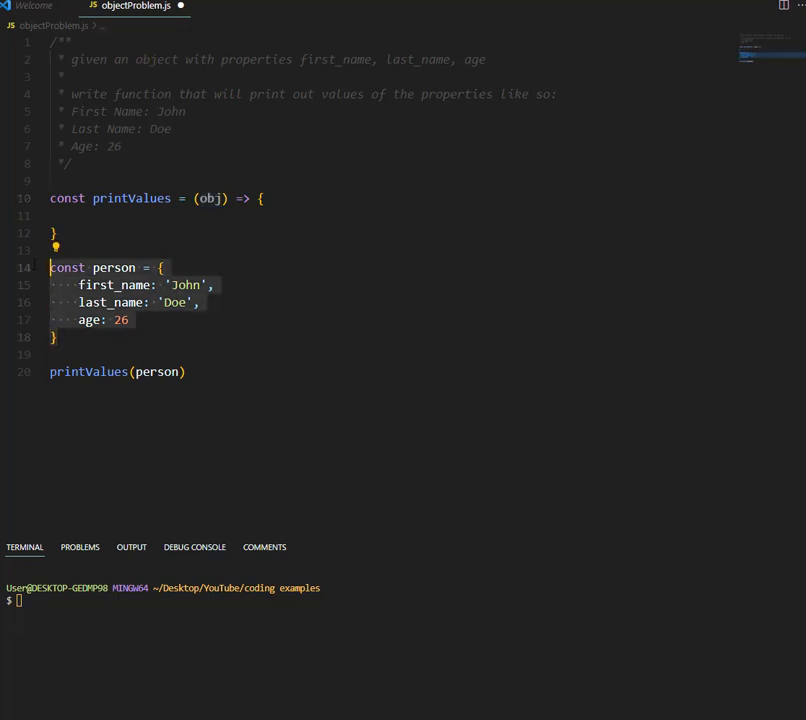
- Inside printValues, declare const keys = Object.keys(obj) using the completion
left_click(100, 284)
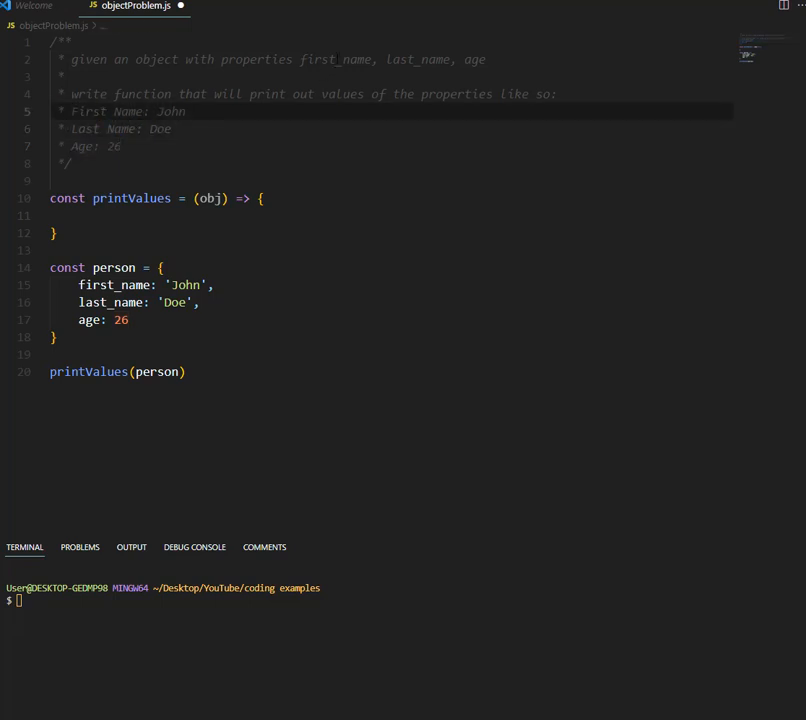
left_click(410, 60)
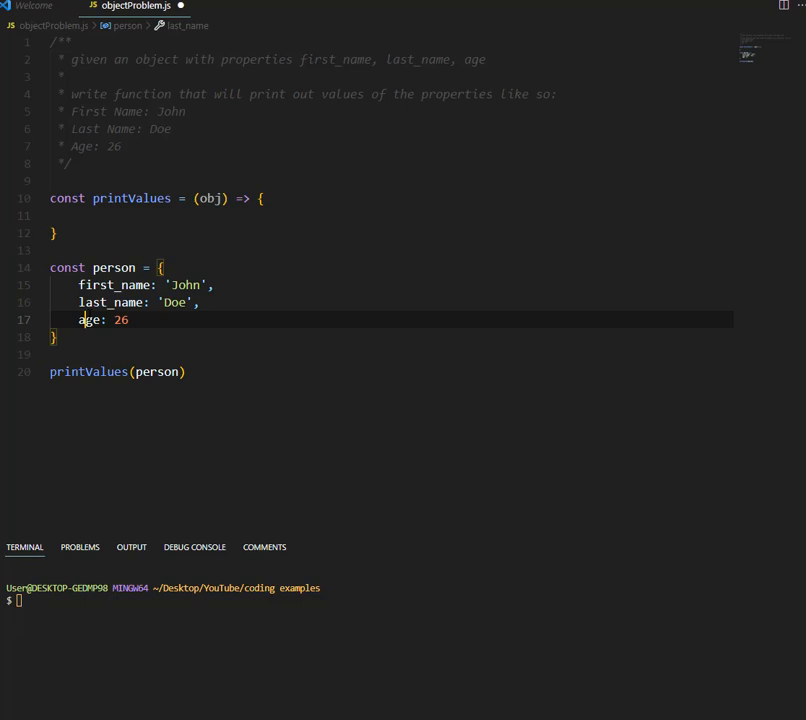
left_click(100, 216)
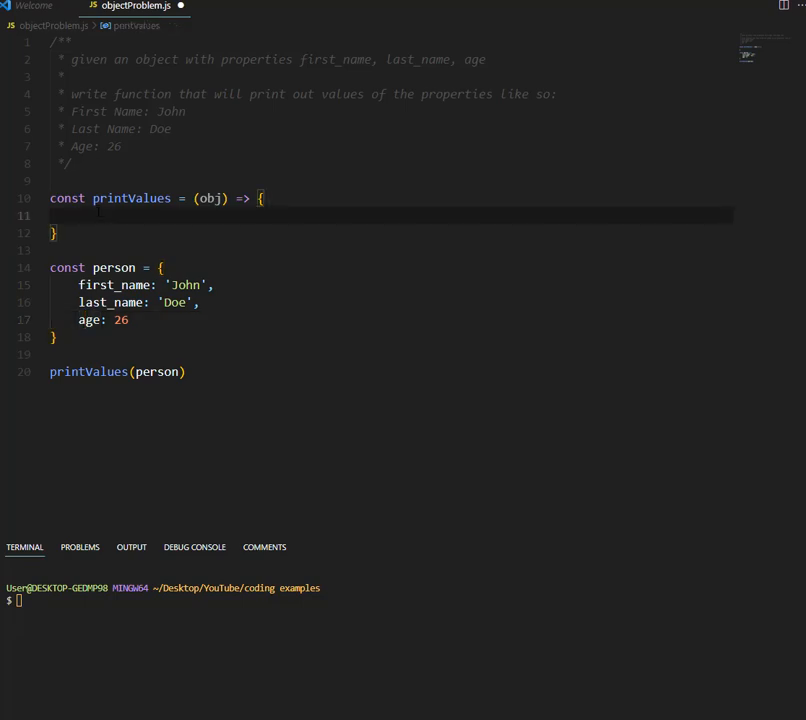
type("const")
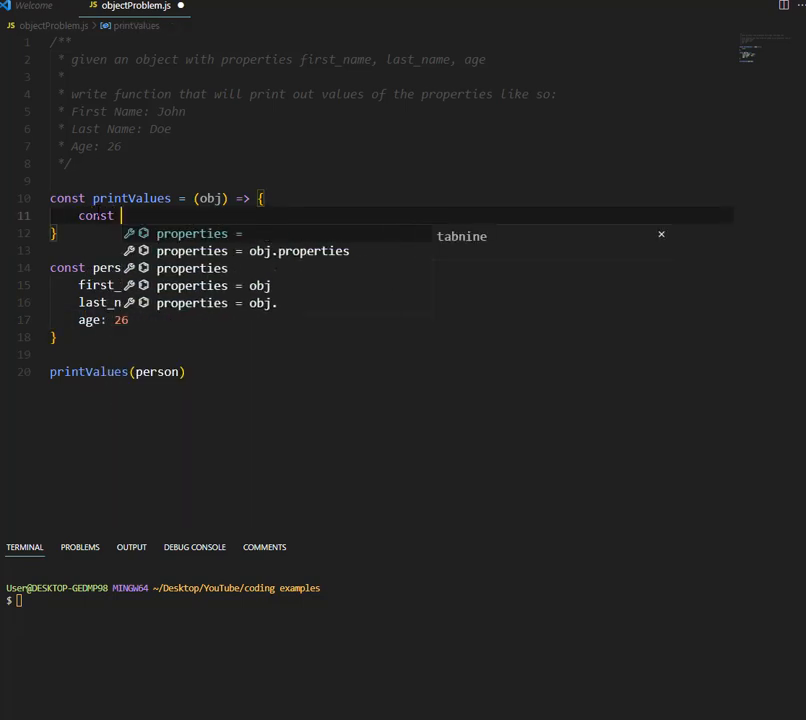
type("keys = O")
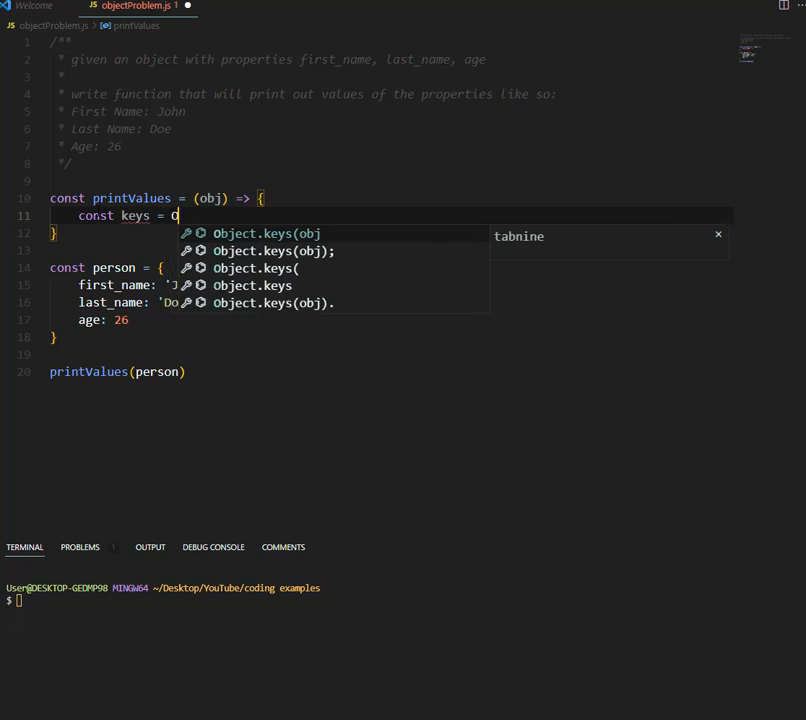
type("bject")
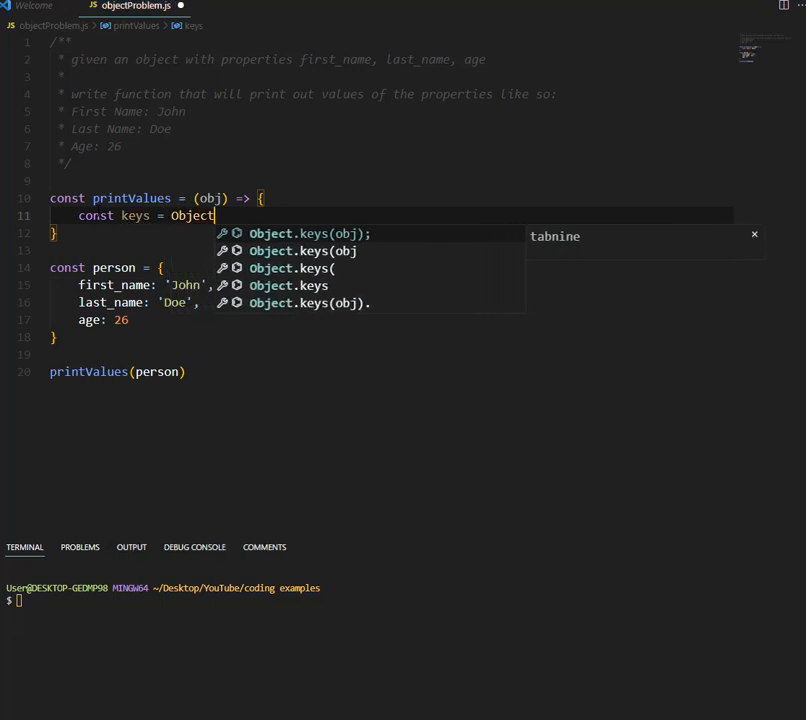
left_click(310, 232)
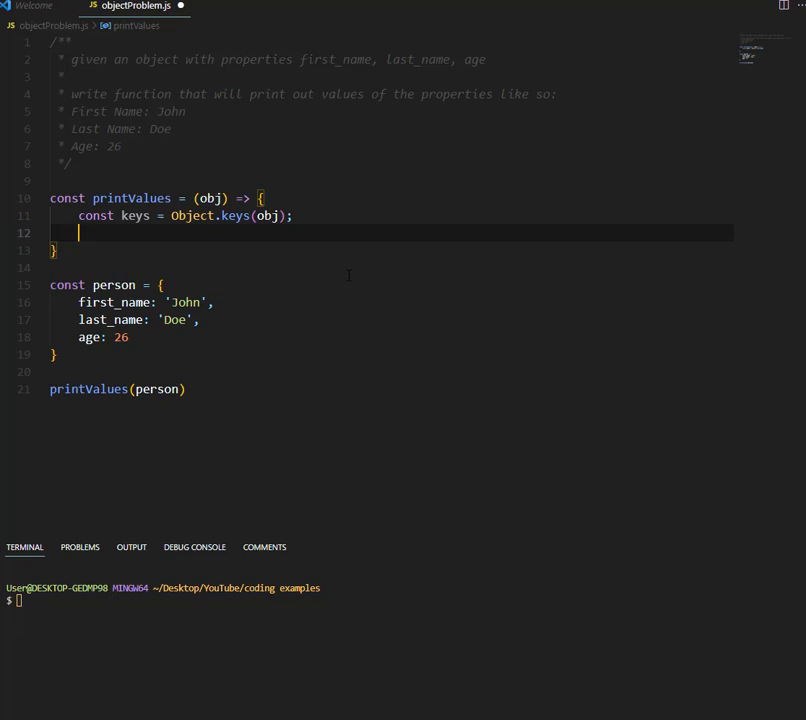
- Declare an empty map below it and sketch a first_name: 'First N...' entry
type("let map {")
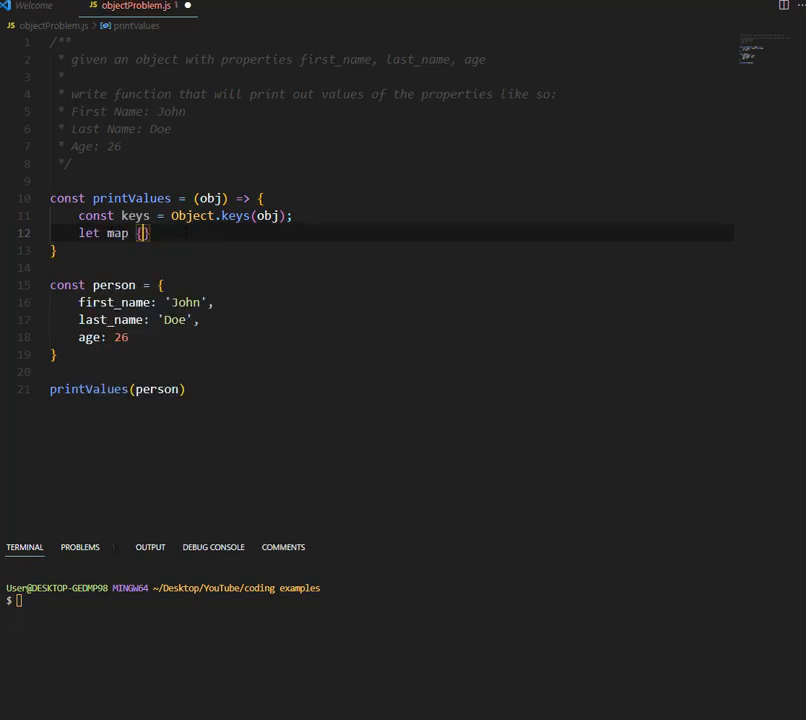
key("enter")
type("//")
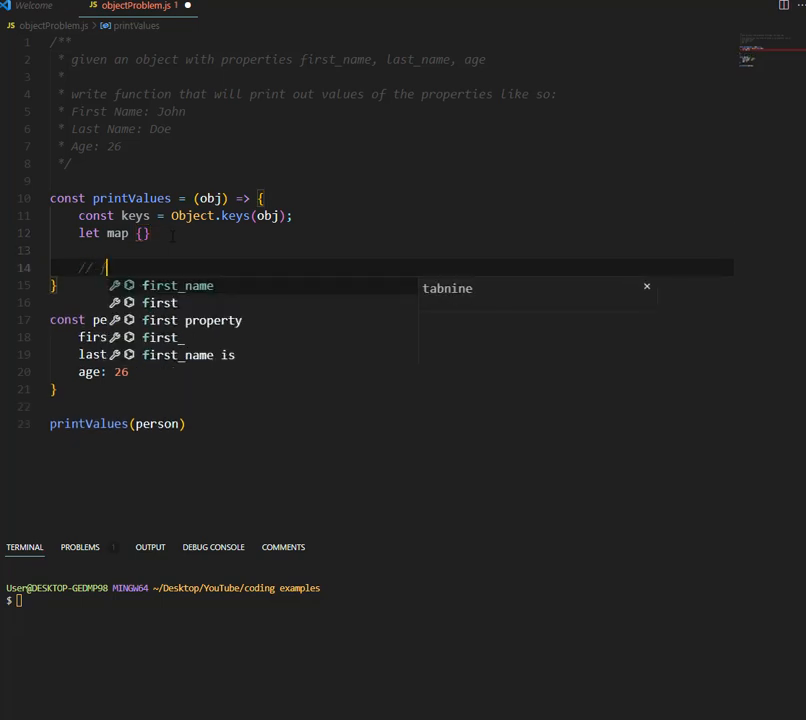
type("first_name:")
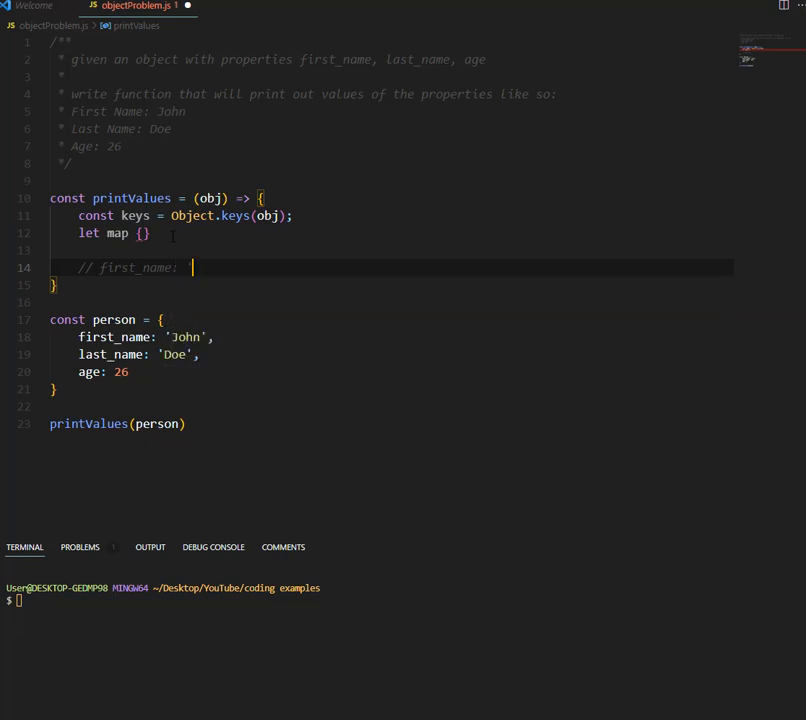
type("'First N")
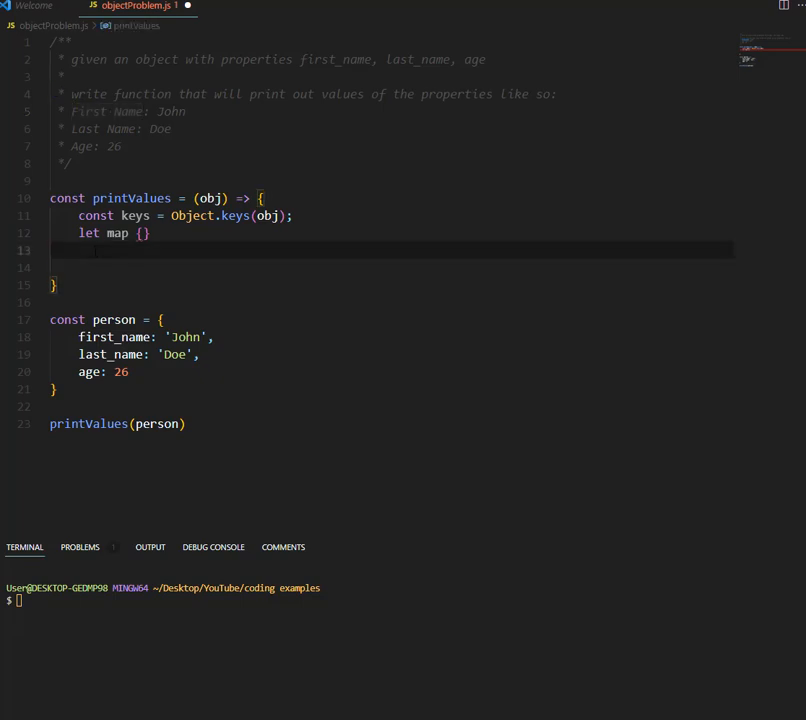
- Add a keys.forEach(key => { }) loop below the declarations
type("k")
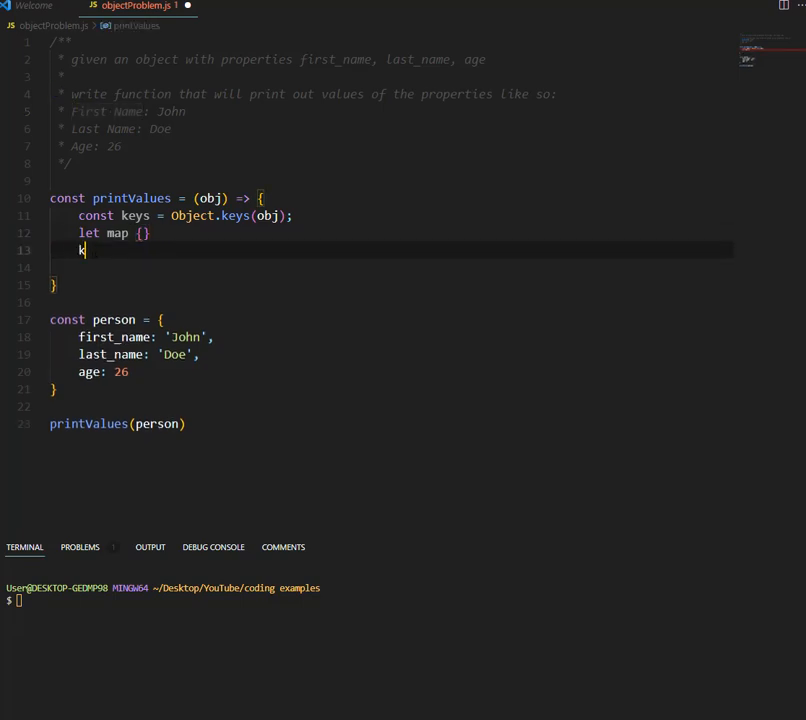
type("keys.forEach(")
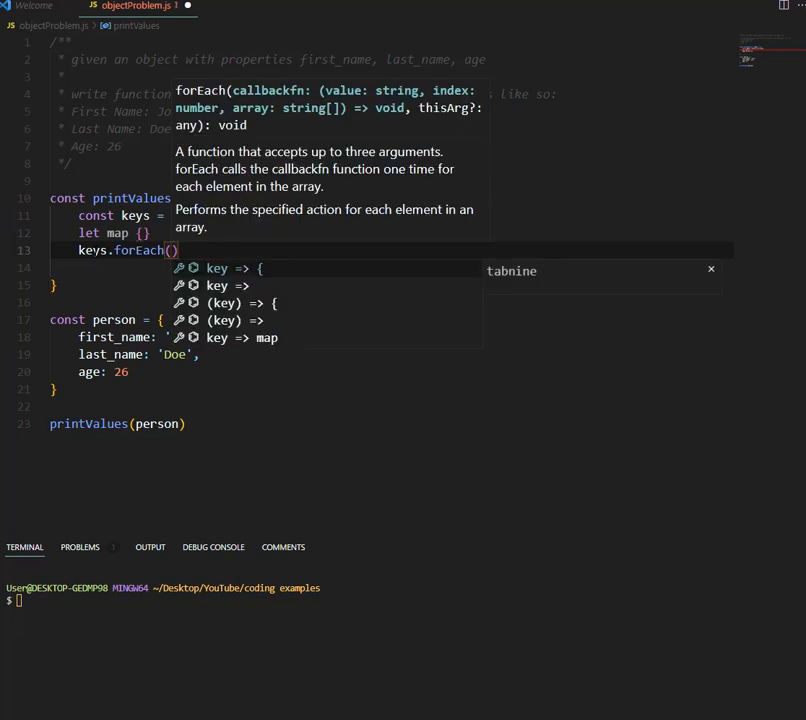
type("key => {")
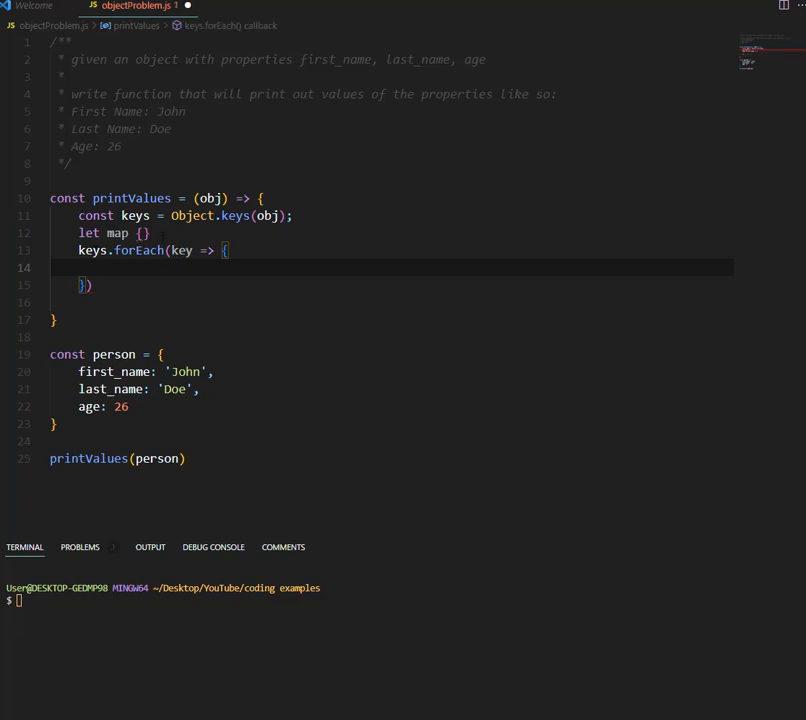
type("= ")
key("Enter")
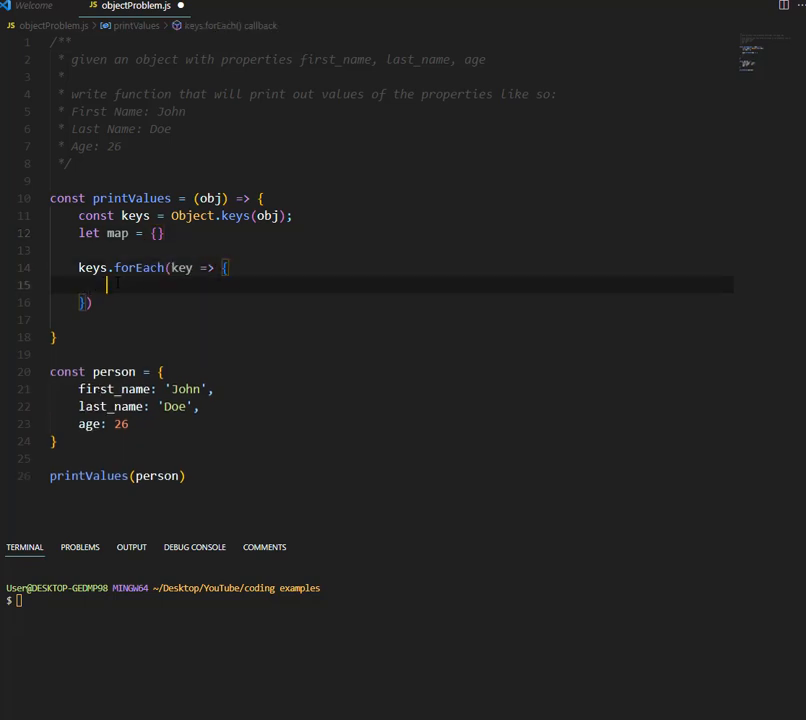
- Inside the loop declare let newWord = '' and begin referencing key
type("1")
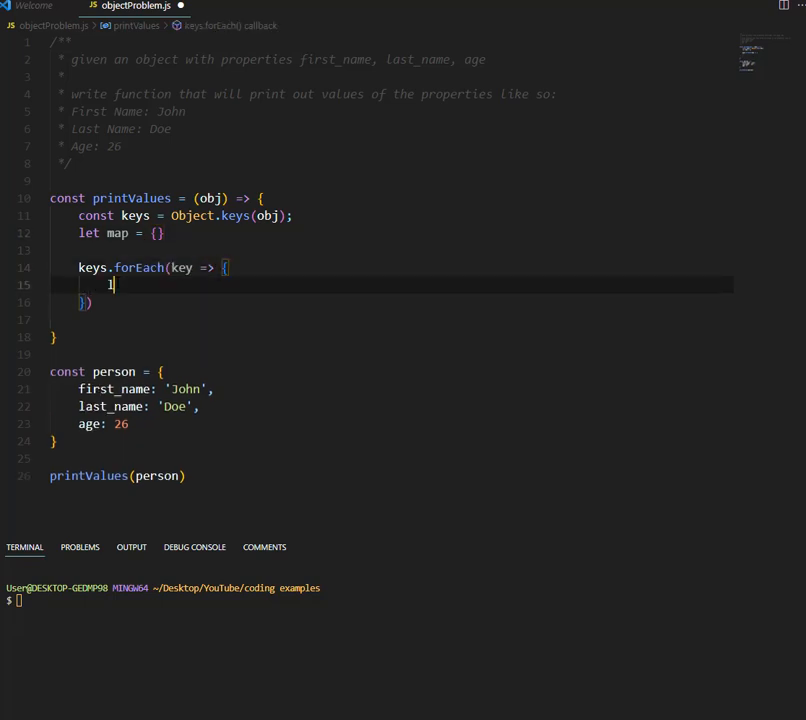
type("let new")
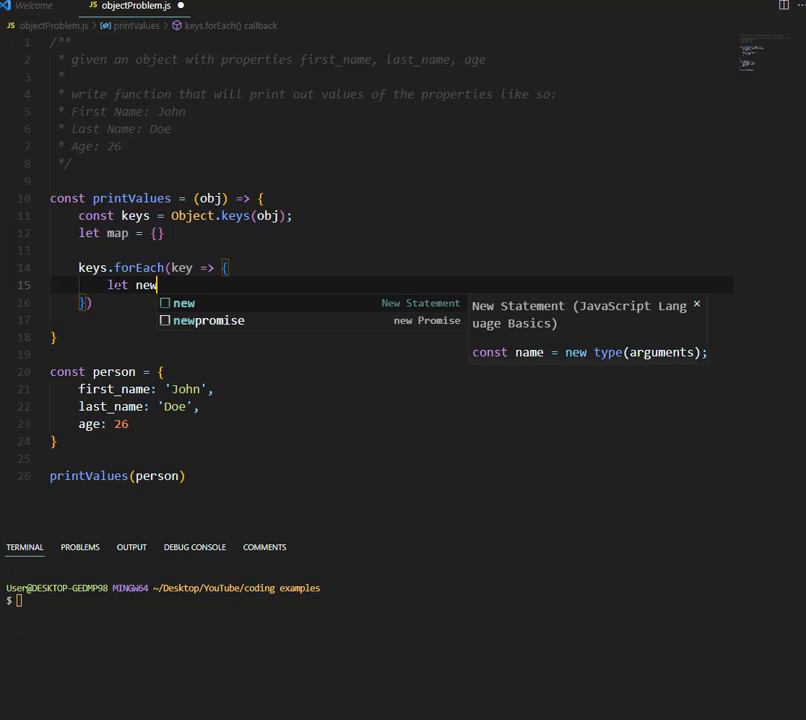
type("Word = '")
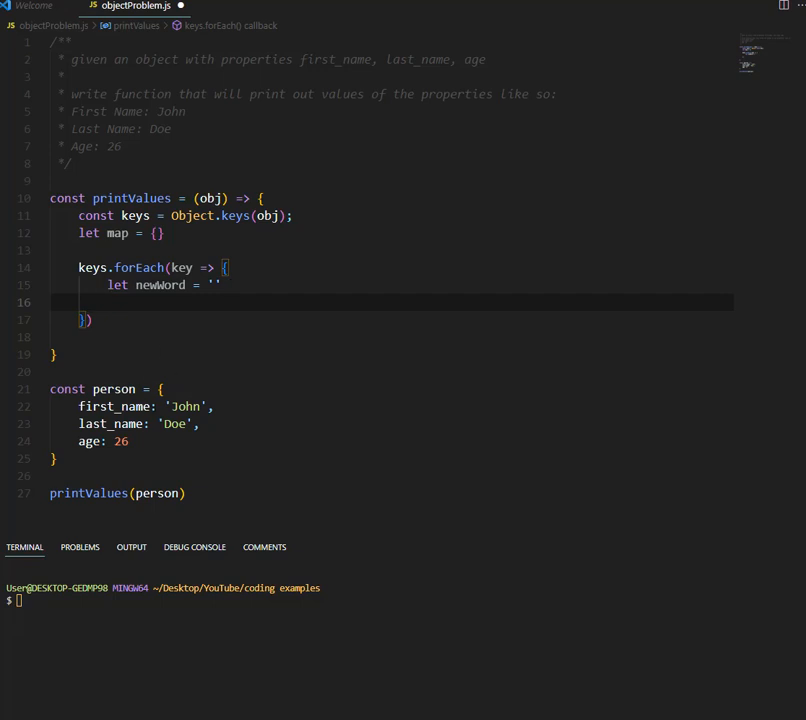
double_click(116, 406)
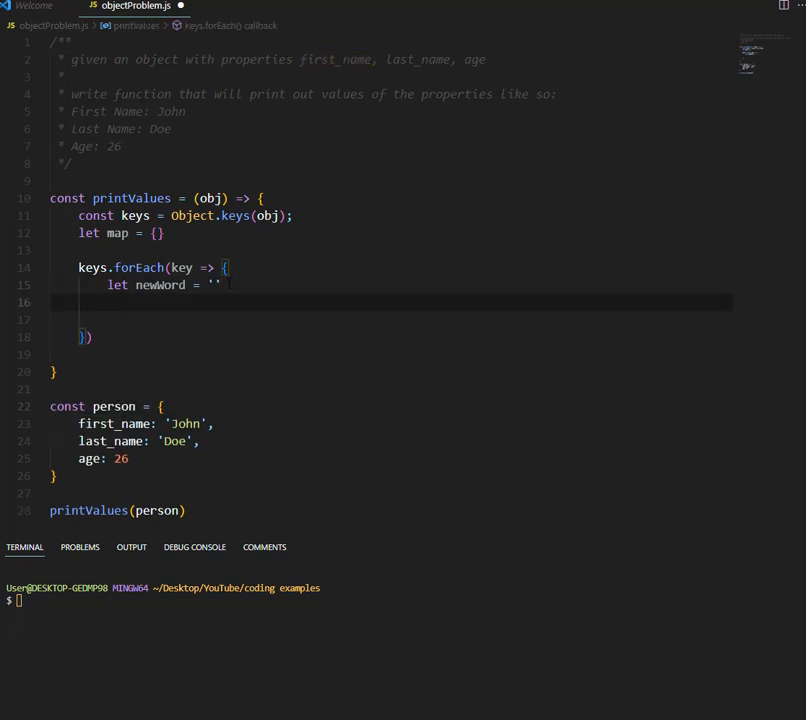
type("key")
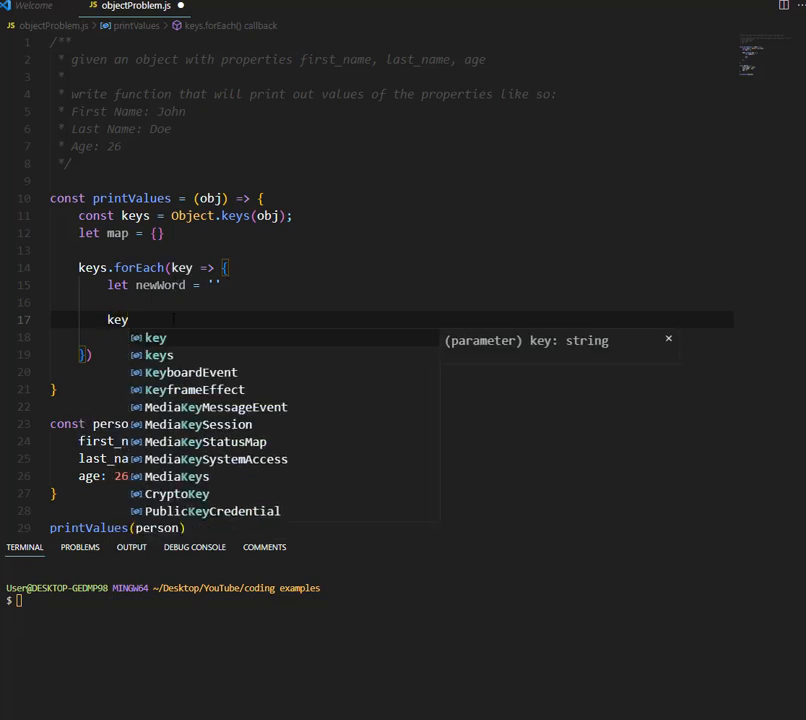
- Write key.split('_').forEach(word => { with an empty callback body
type(".")
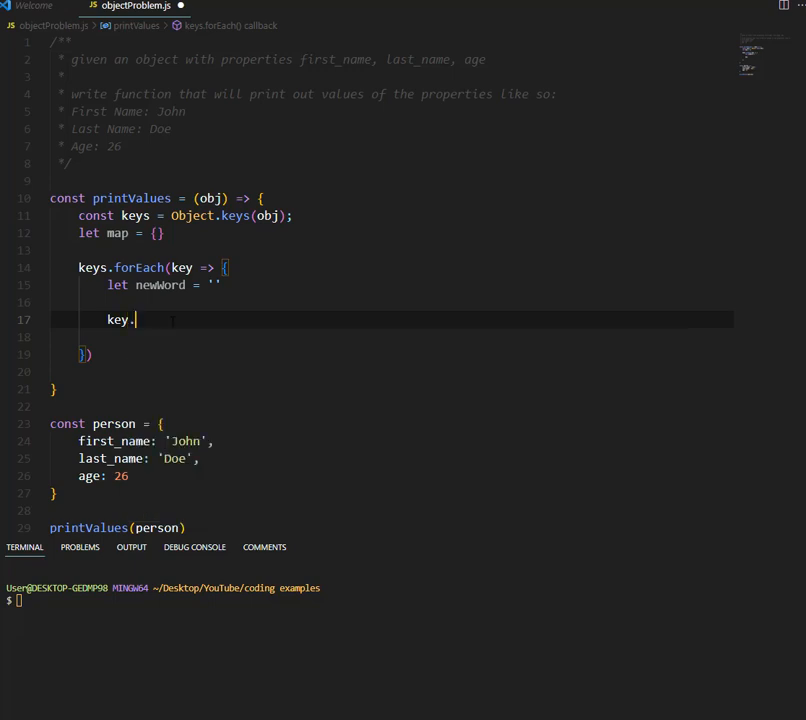
type("split('")
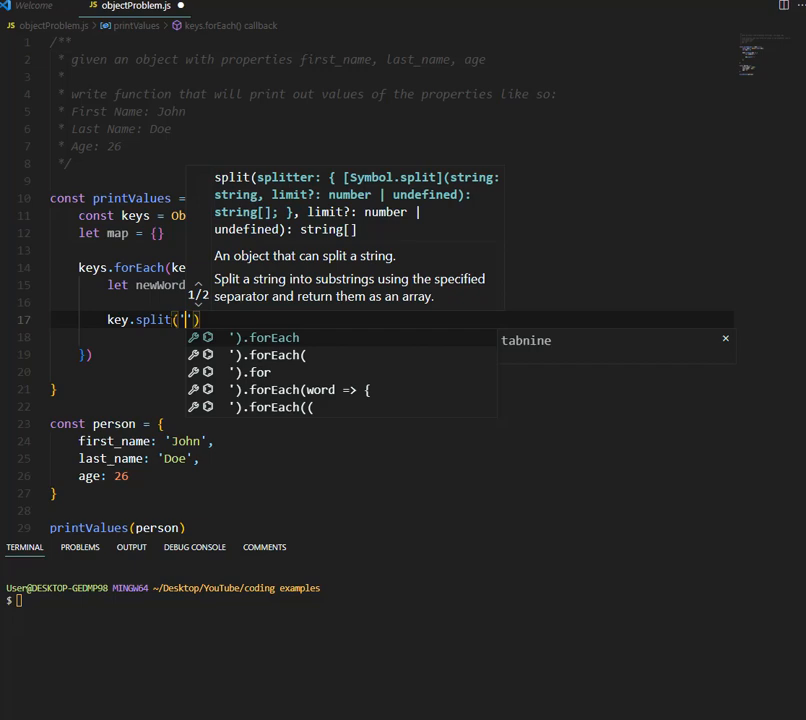
type("_")
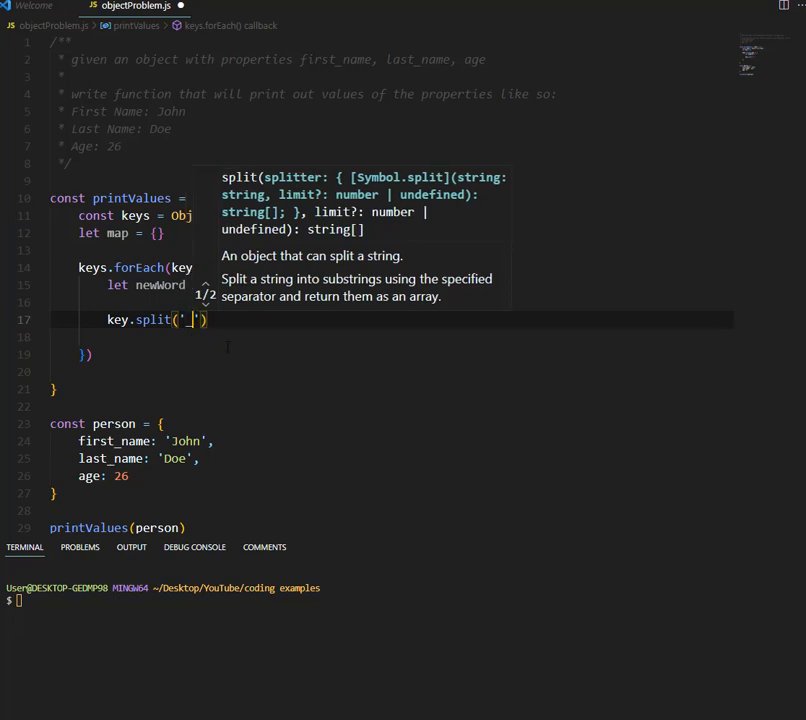
type("_")
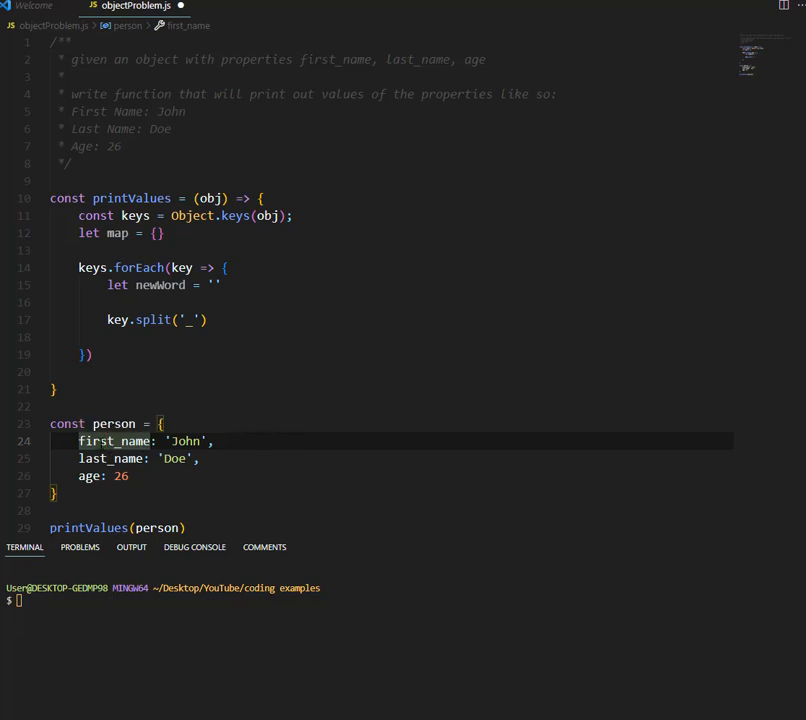
mouse_move(114, 442)
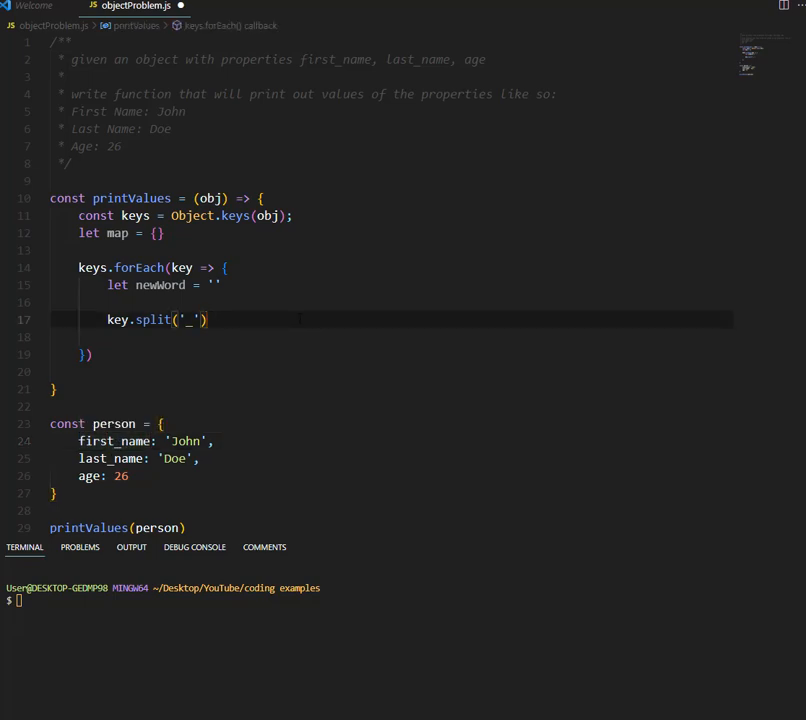
type(".forEach")
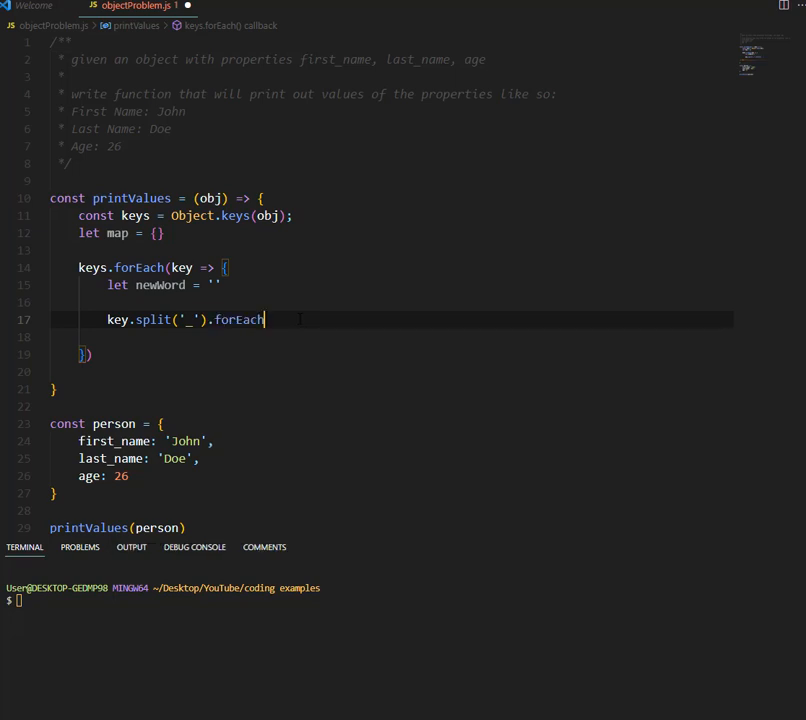
type("(worde")
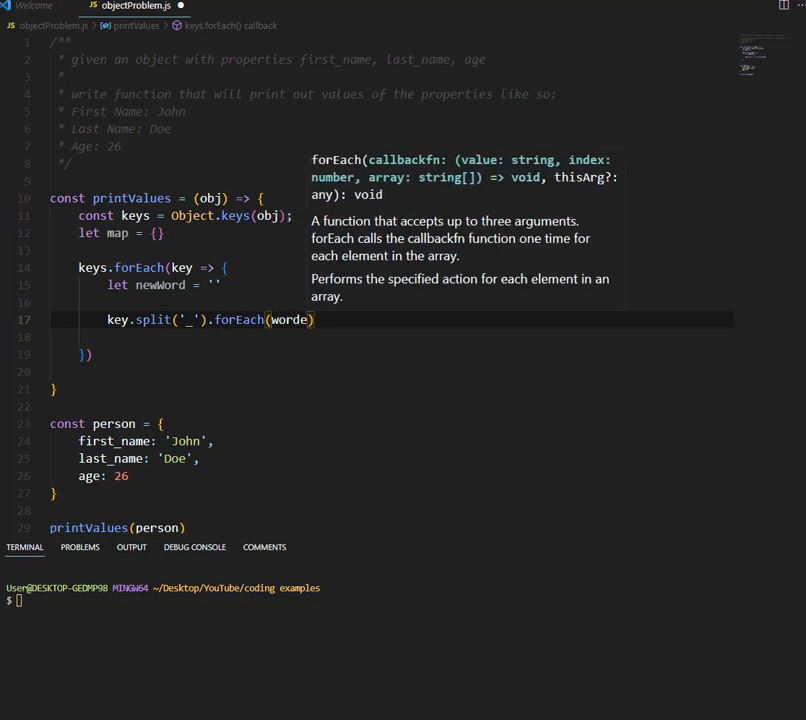
key("Backspace")
type(" => {")
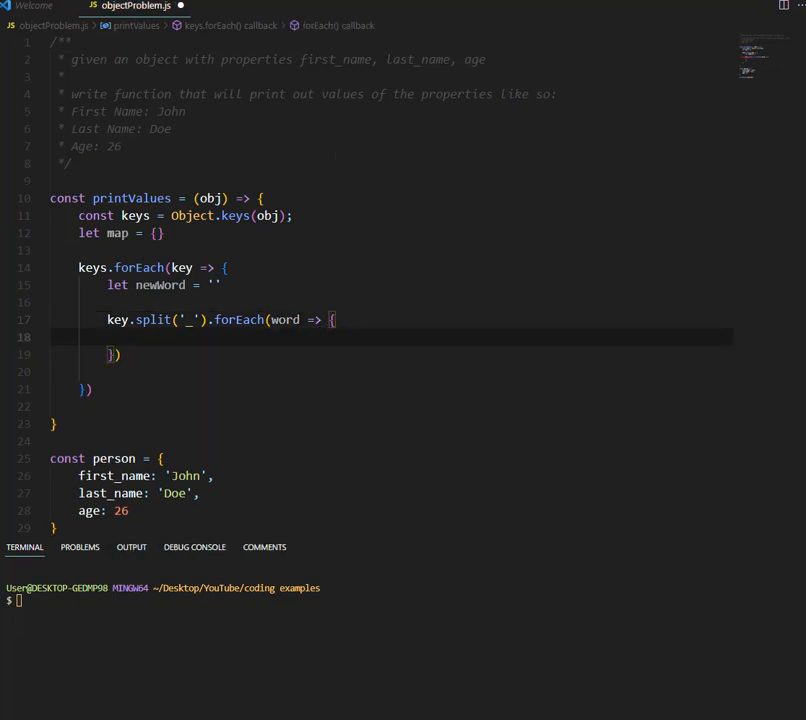
mouse_move(160, 284)
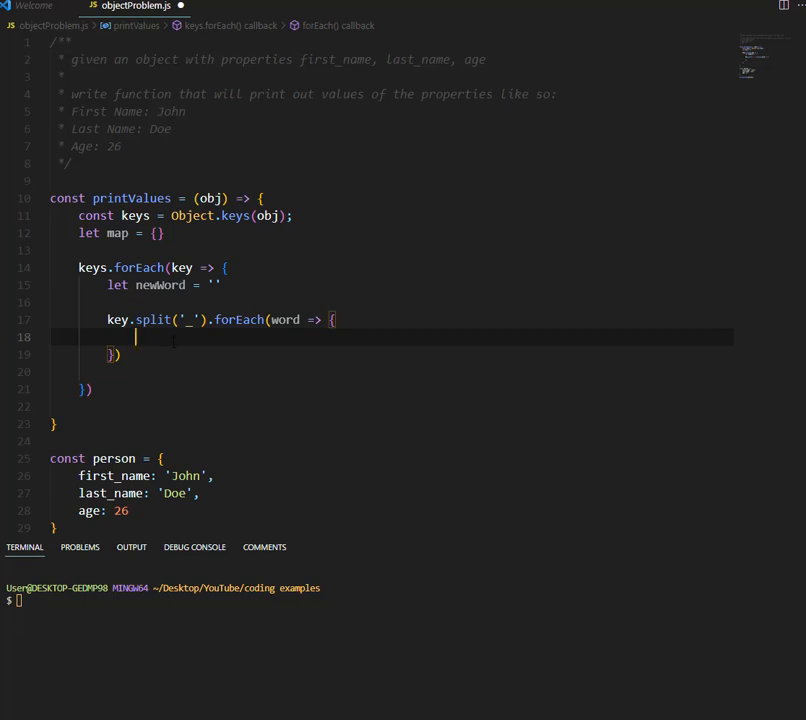
- Start newWord += word.charAt(0).toUpperCase() + inside the word loop
type("newWord =")
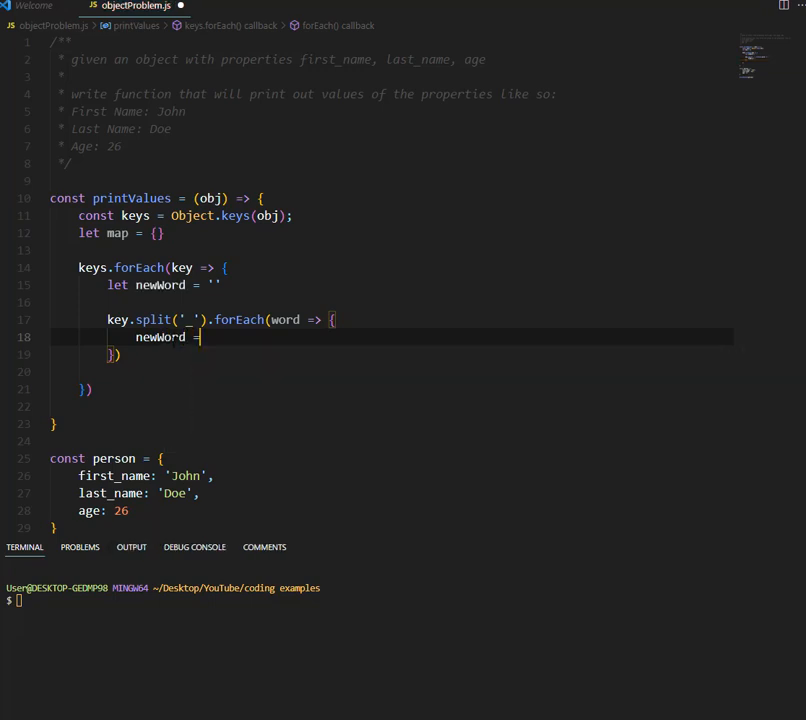
type("+=")
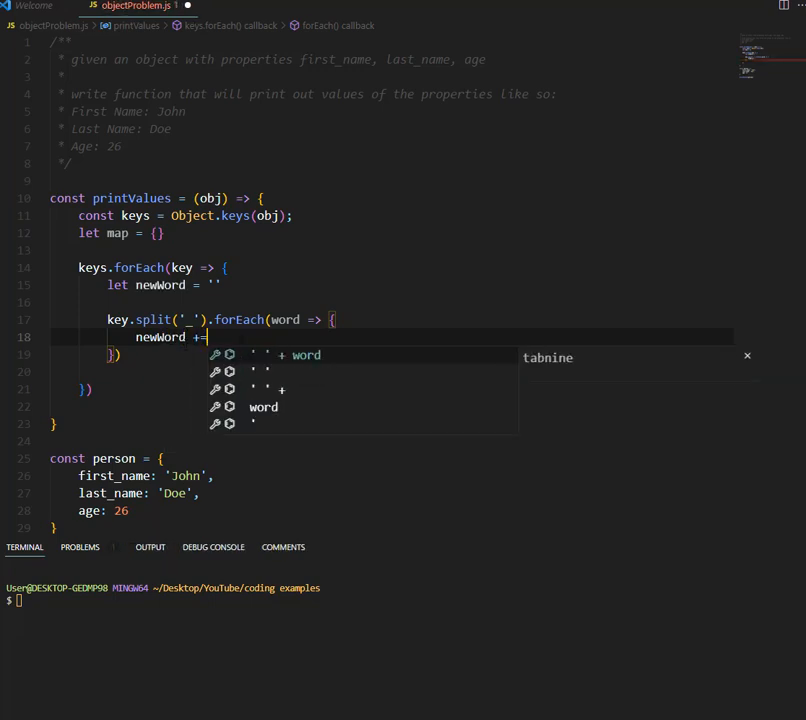
mouse_move(284, 320)
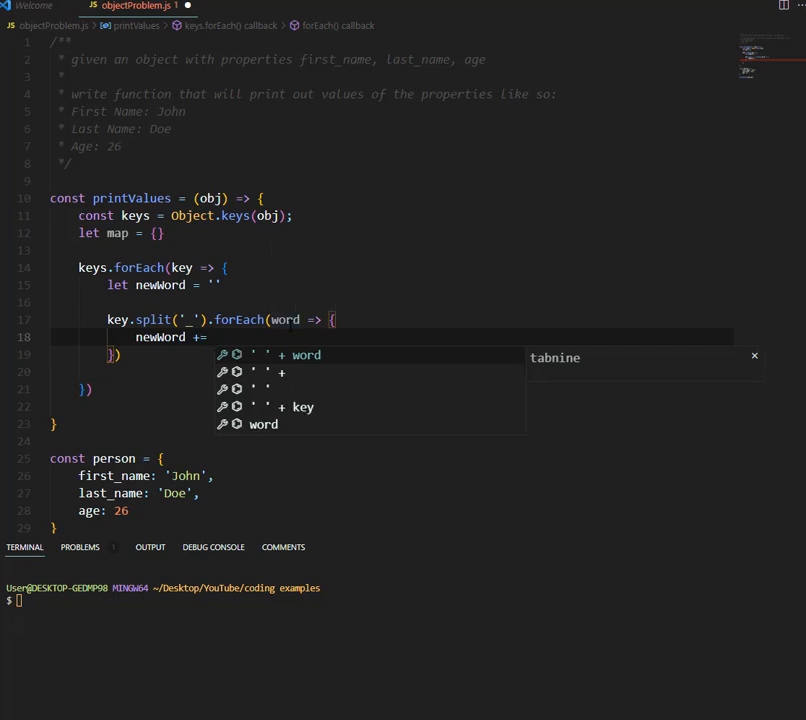
type("word")
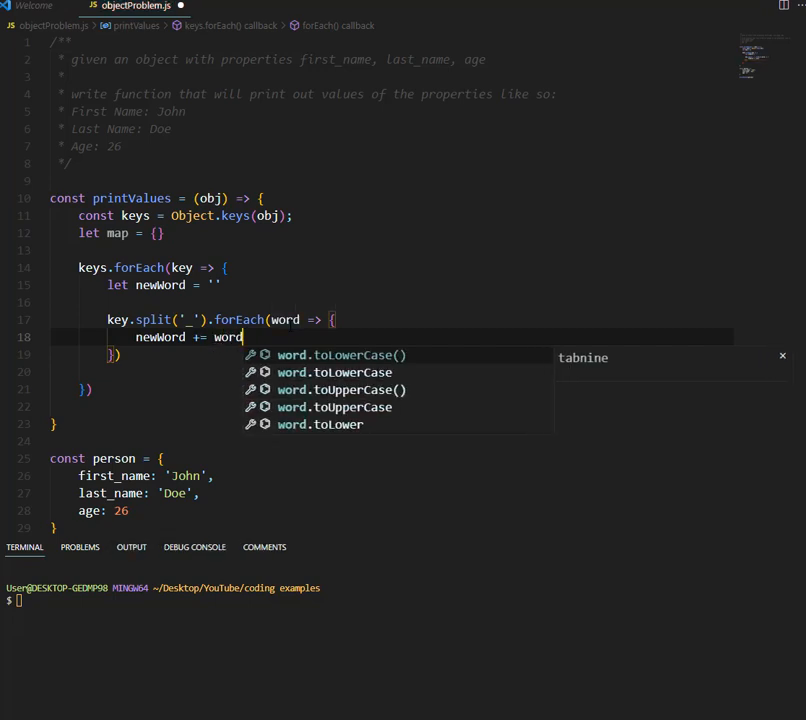
type(".charAt")
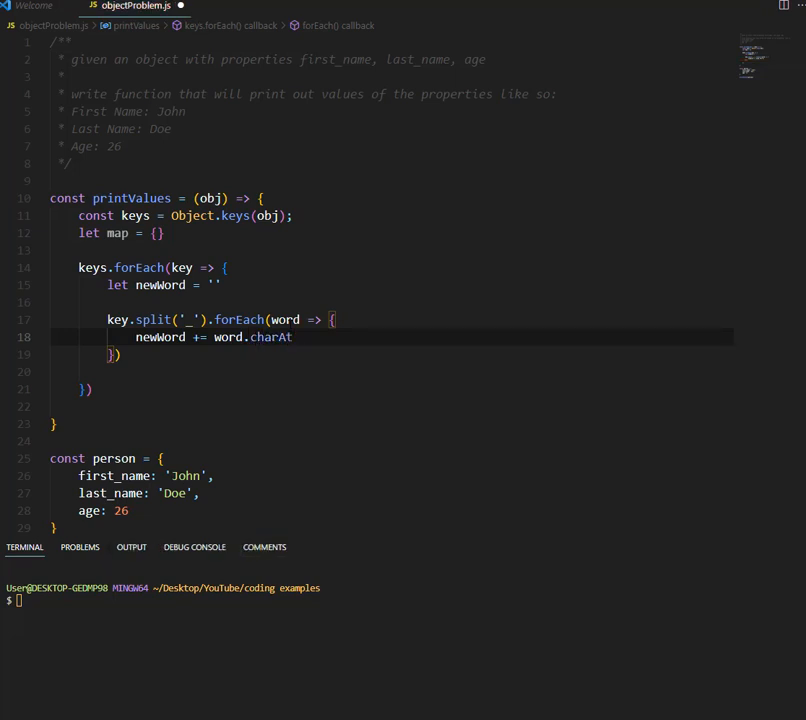
type("(0).")
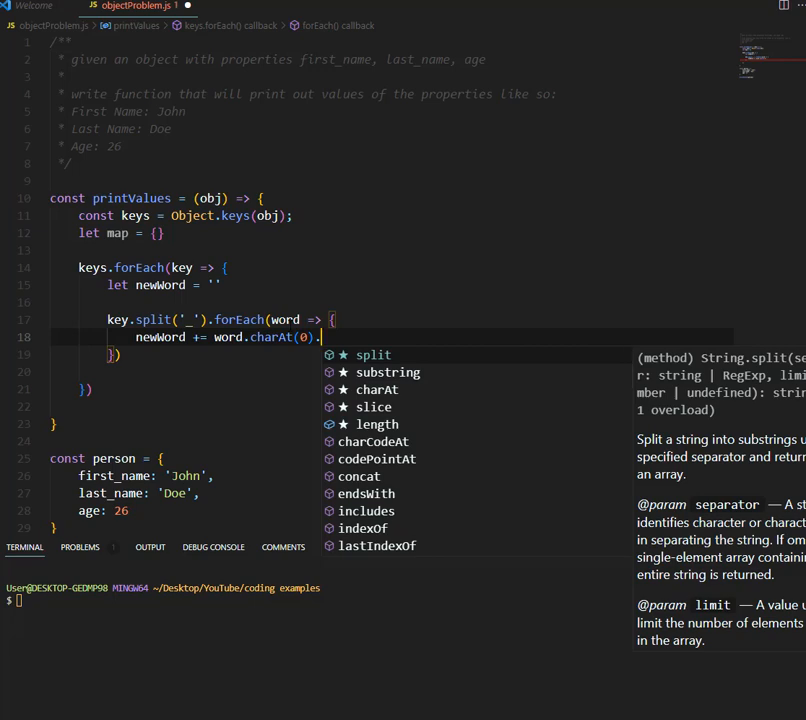
type("toUpperCase(")
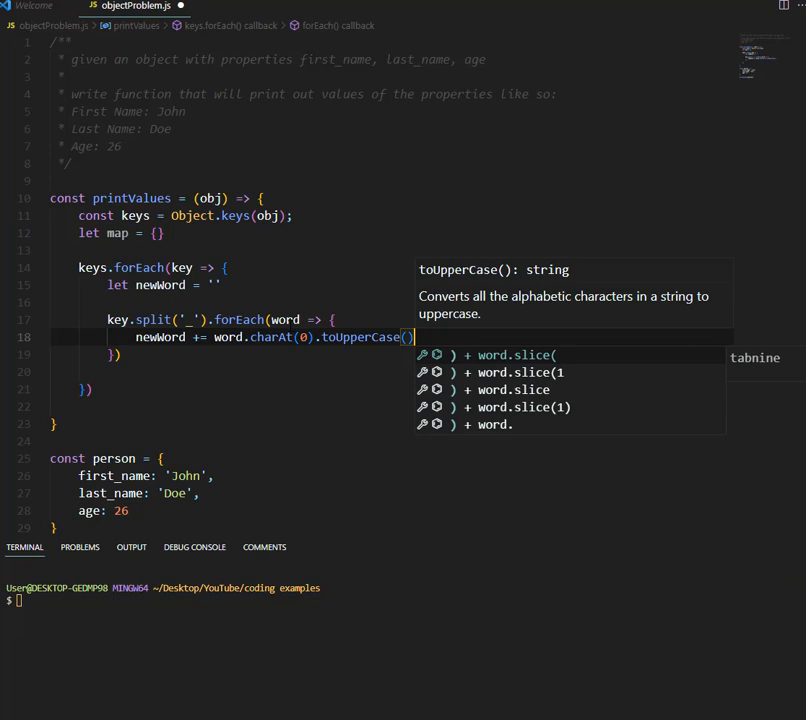
type("+")
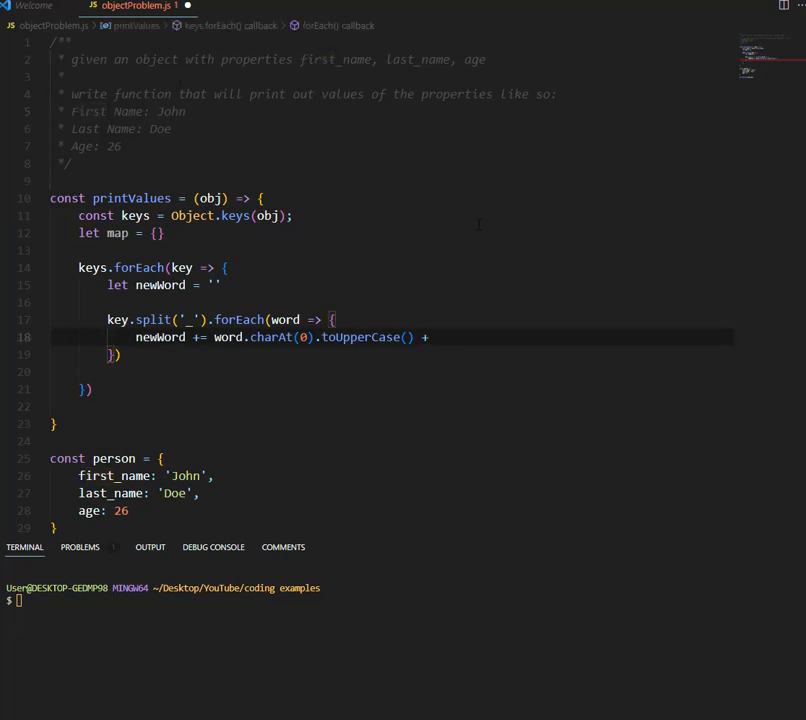
- Finish the line with word.split(1) + " " and move below the word loop
type("word.split(1")
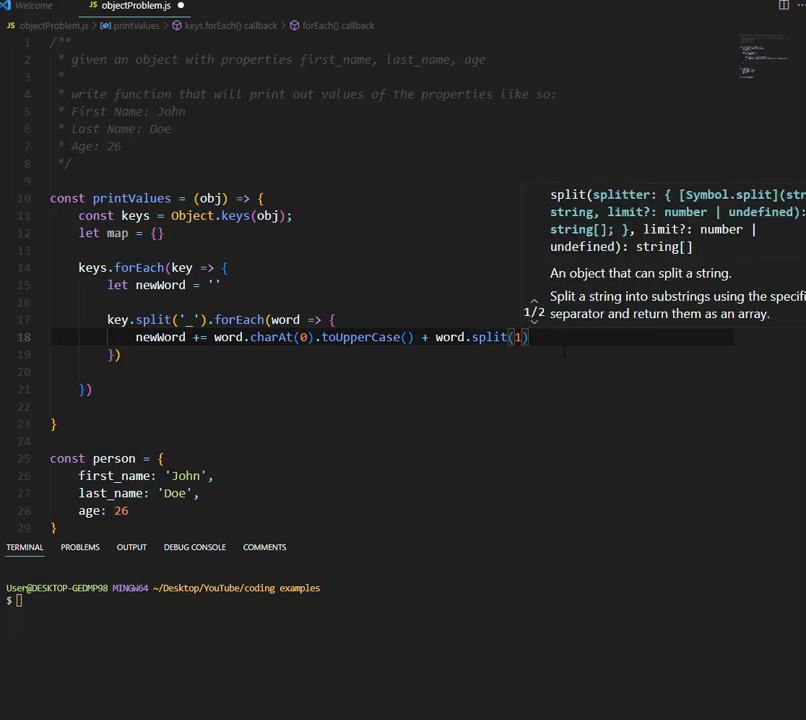
type("+")
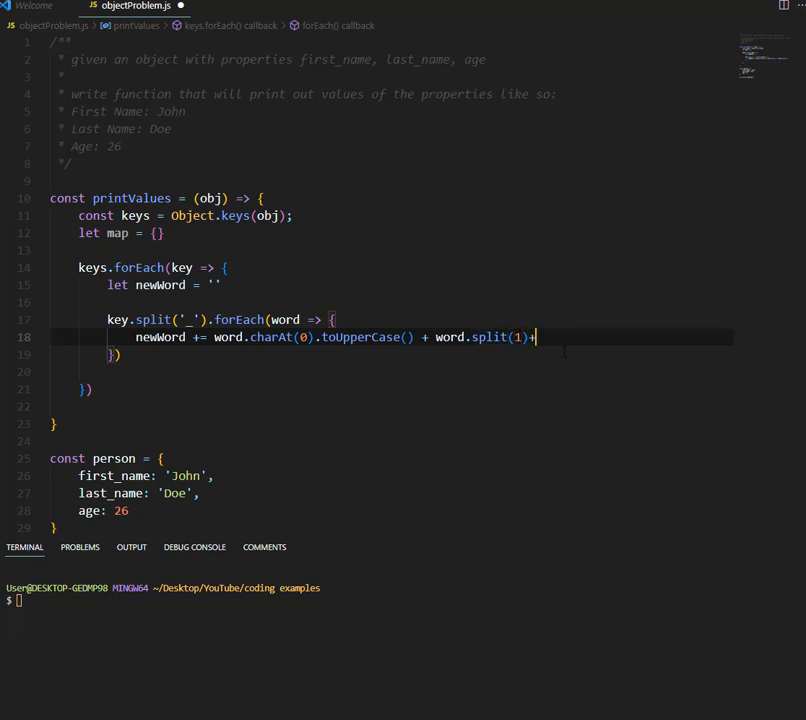
type("\"\"")
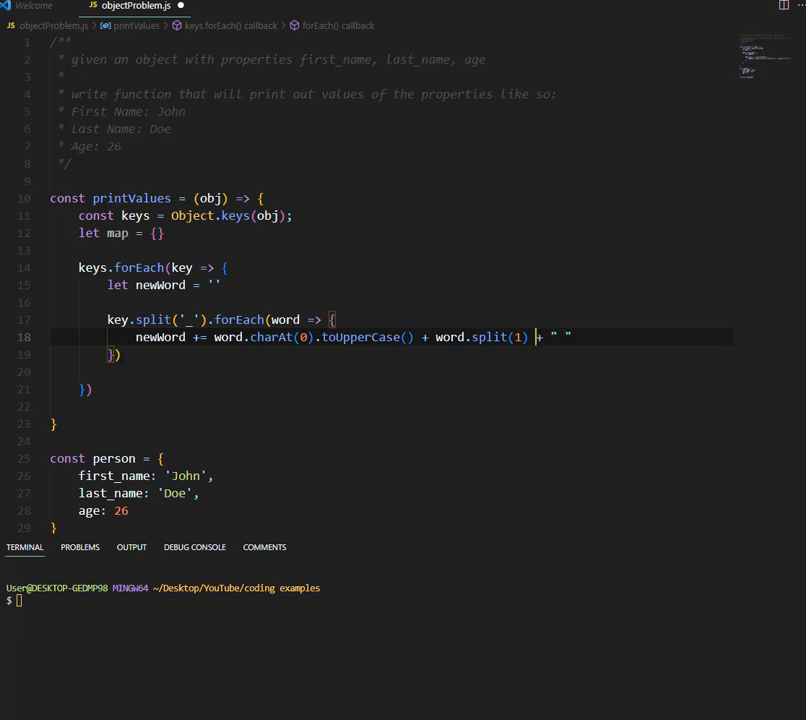
key("enter")
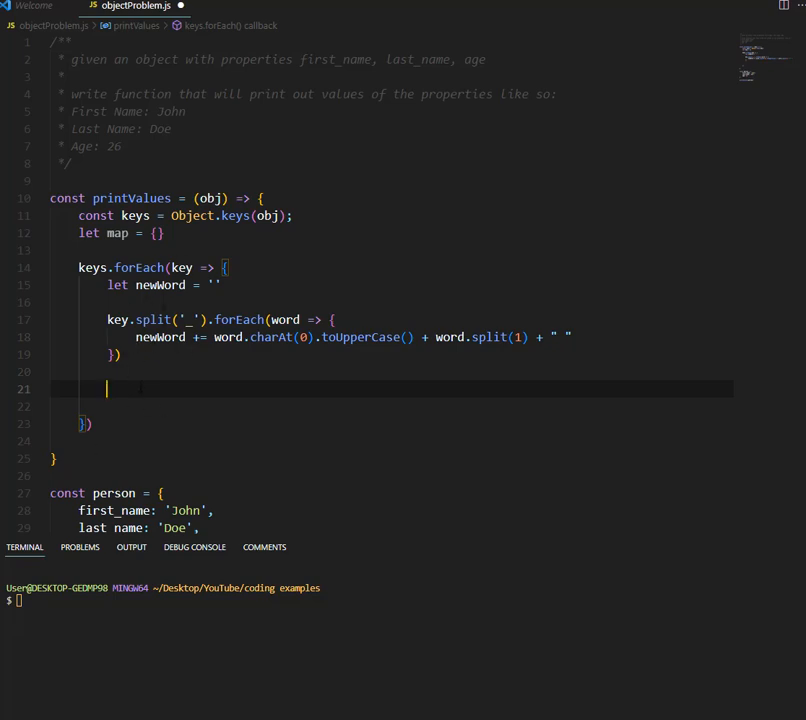
- Store map[key] = newWord after the word loop, with a 'First name' trial comment
type("map")
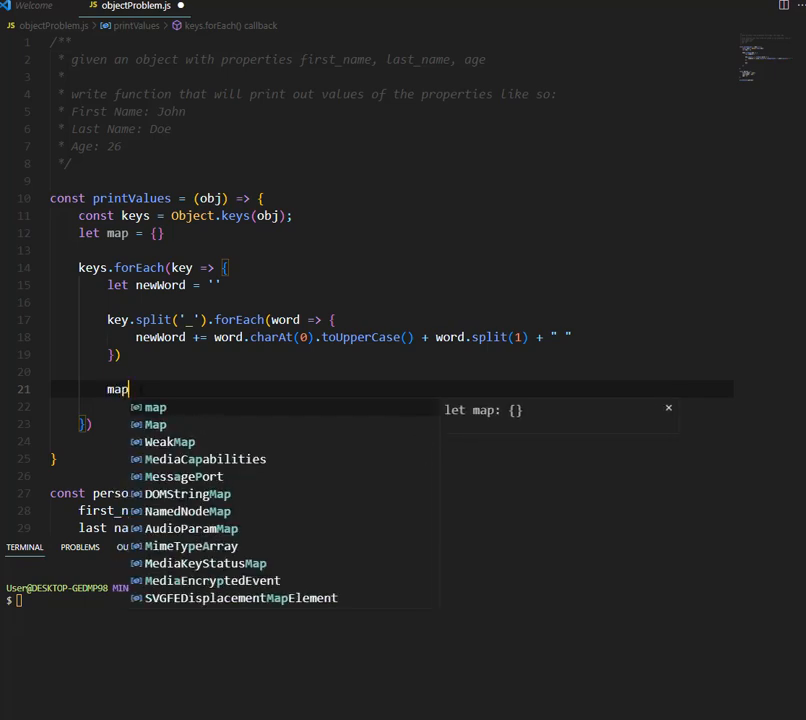
type("[key] = newWord")
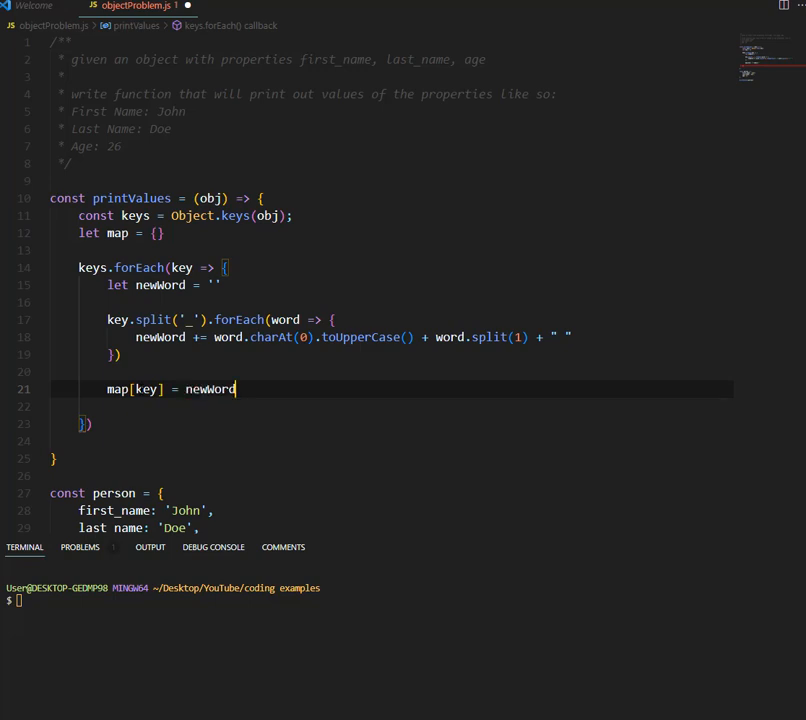
type("//first_name: \"F")
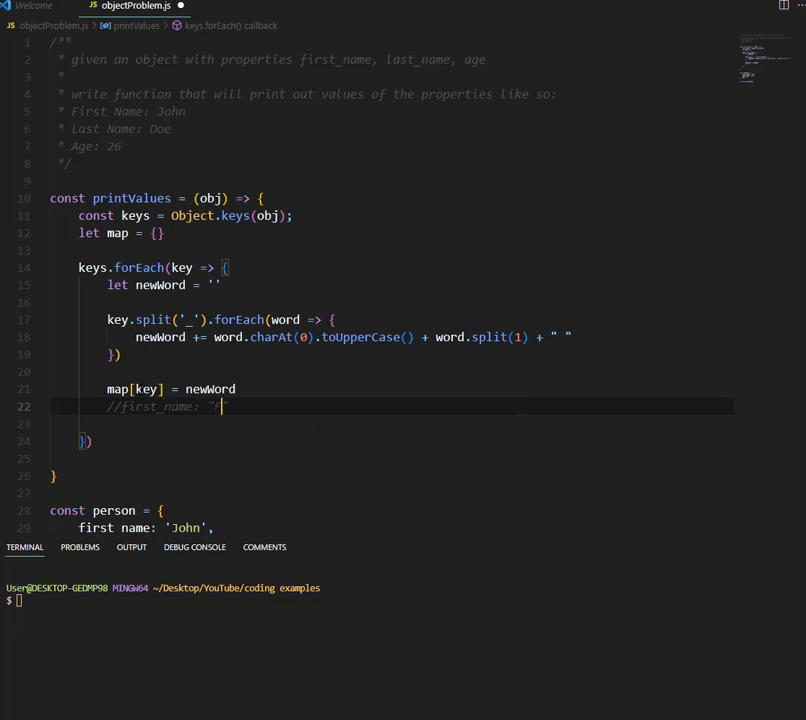
type("First name")
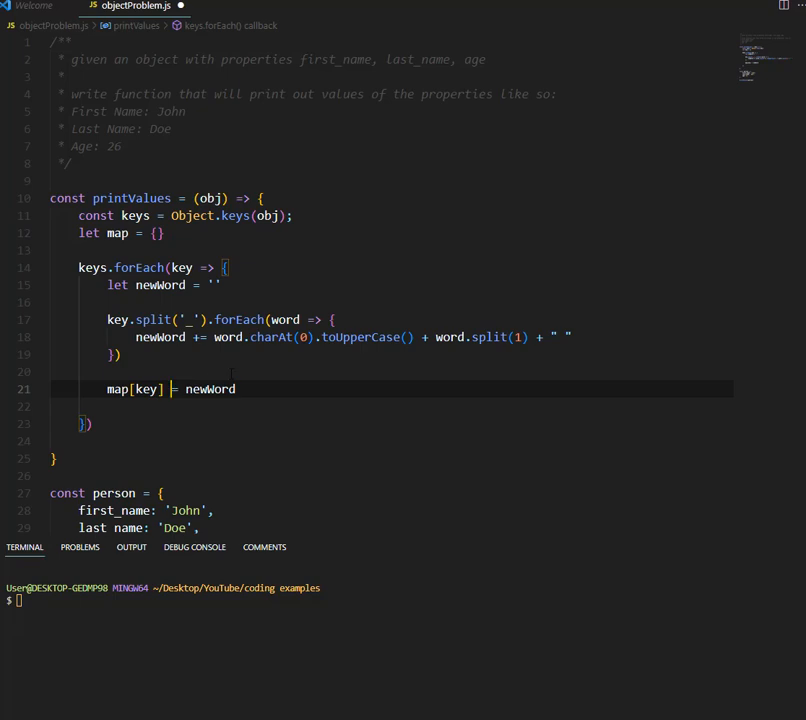
scroll("down", 3)
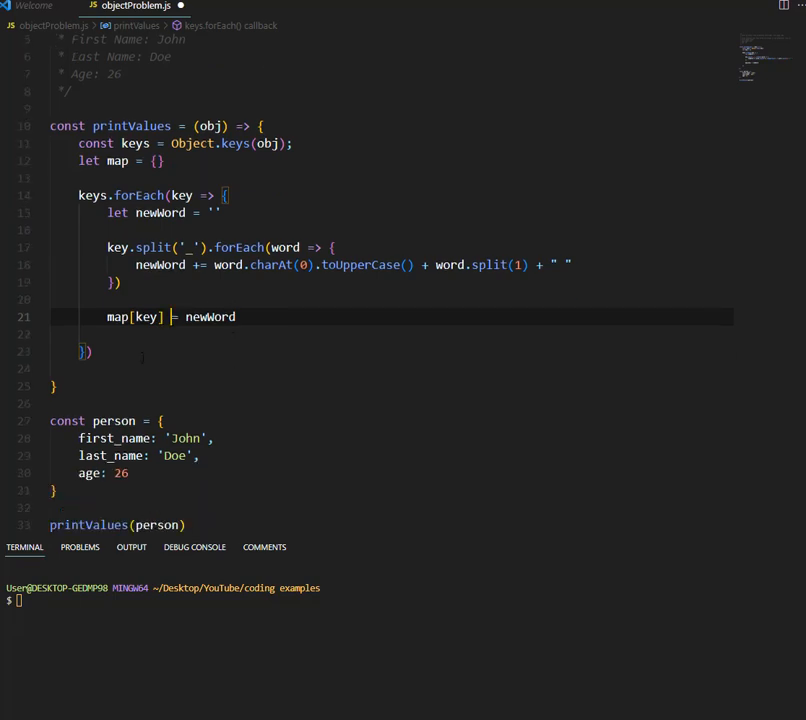
key("enter")
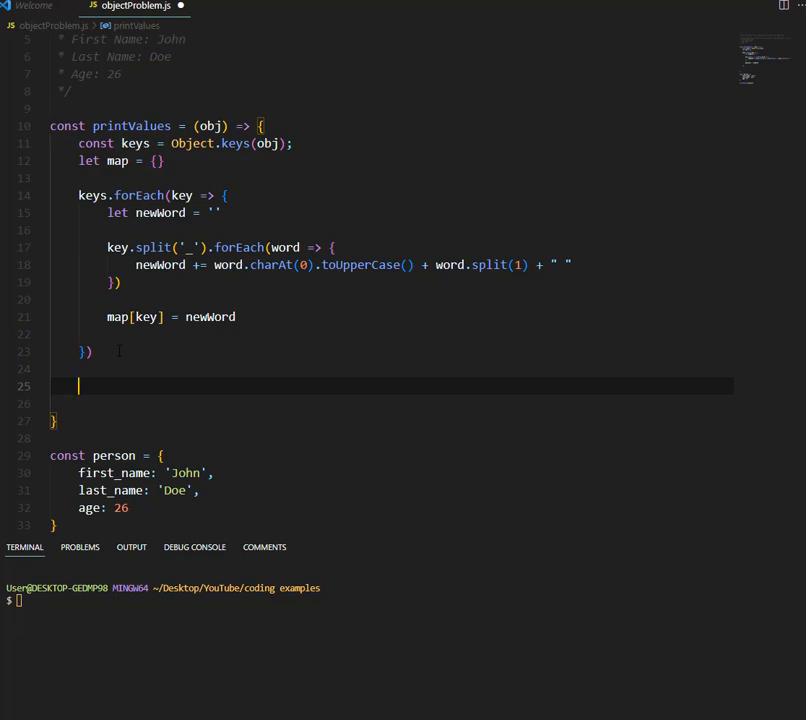
- Add Object.keys(map).forEach(key => { }) with an empty body after the keys loop
scroll("up", 3)
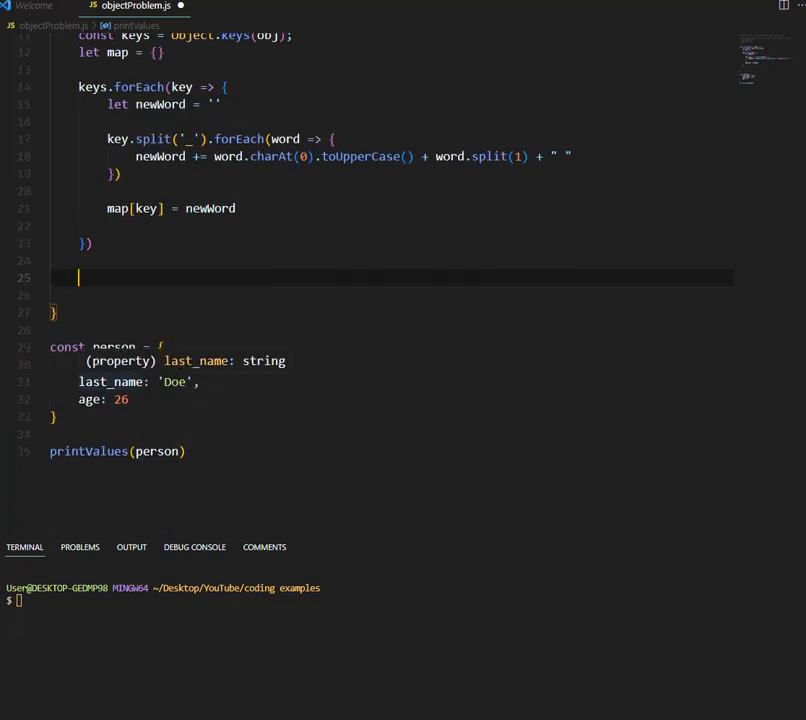
type("first_name: 'John',")
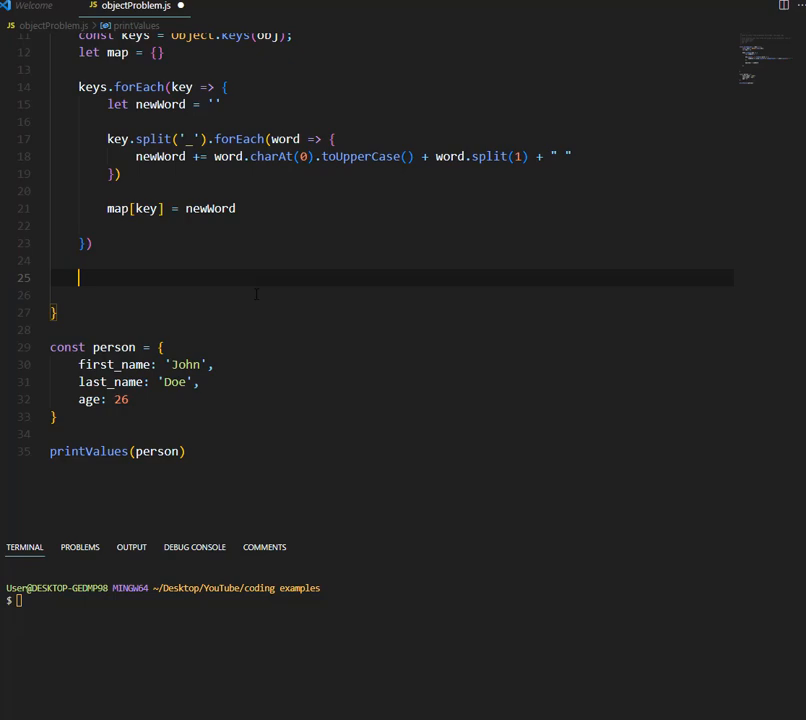
type("Object")
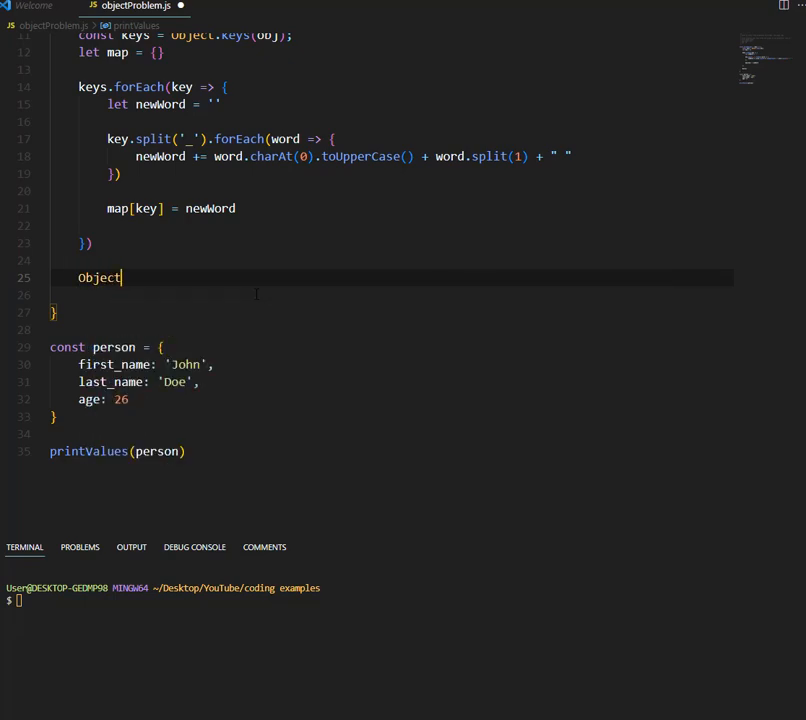
type(".keys")
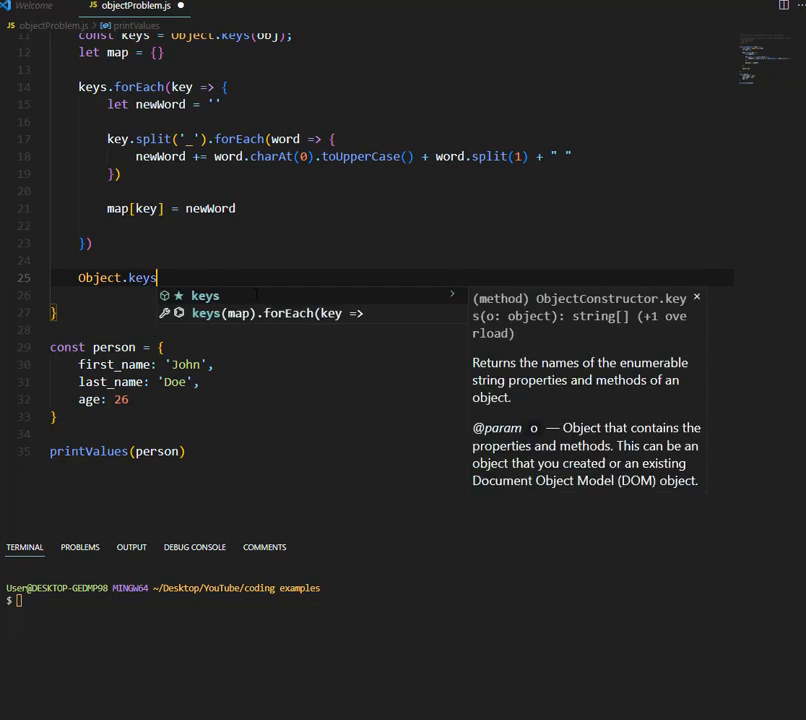
type("(map")
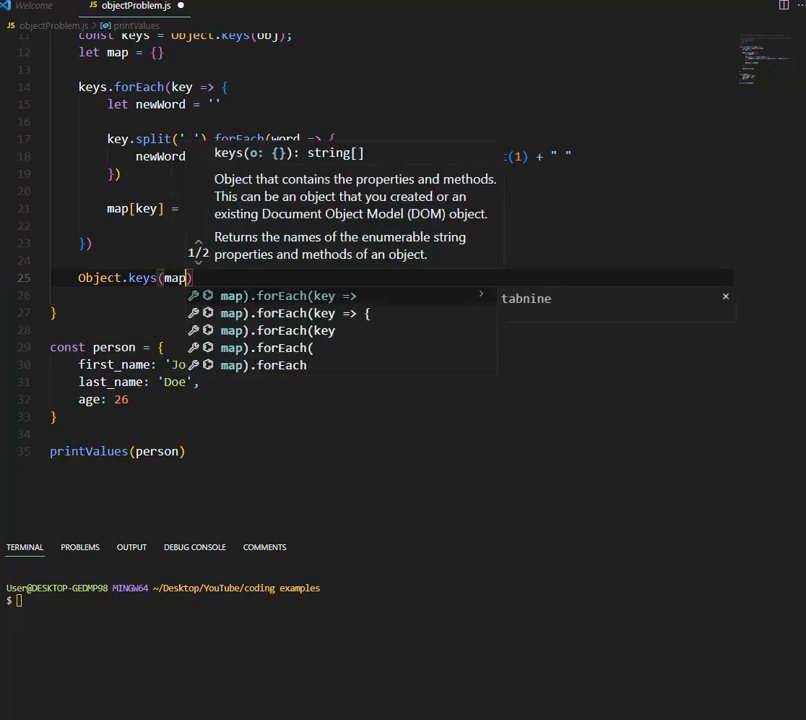
type(".forEach(")
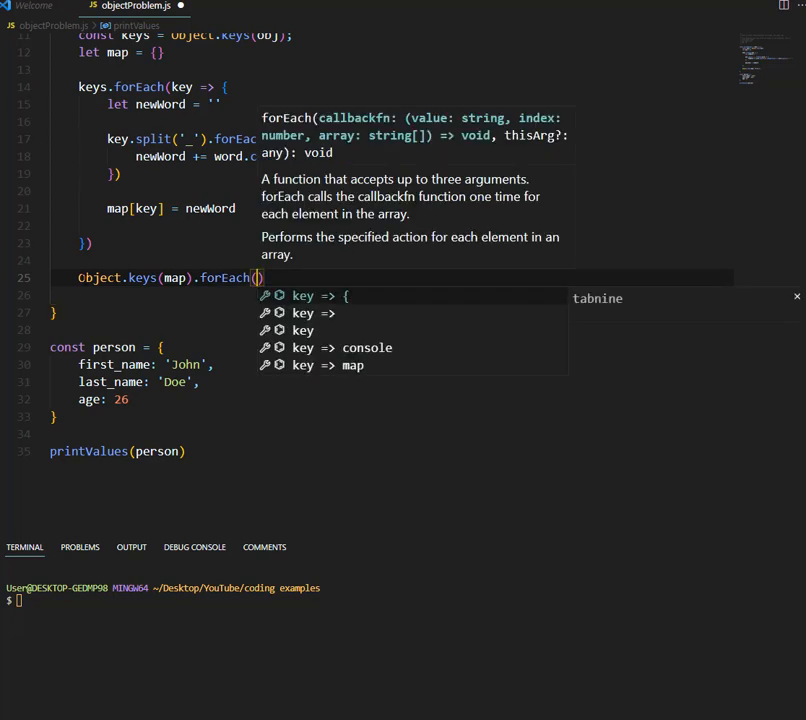
type("key => {")
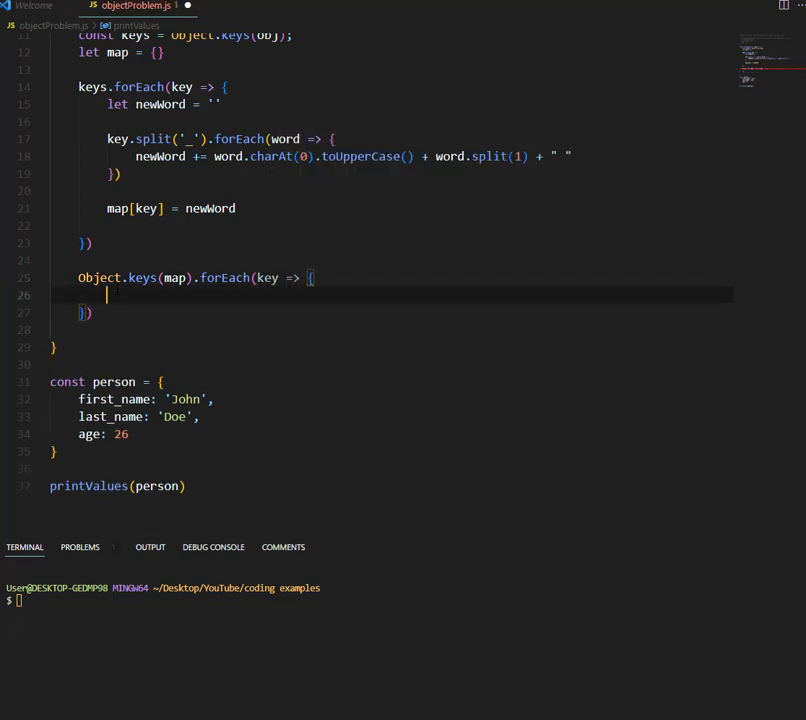
- Log `${map[key]} : ${obj[key]}` inside the map loop
type("console.log(`${")
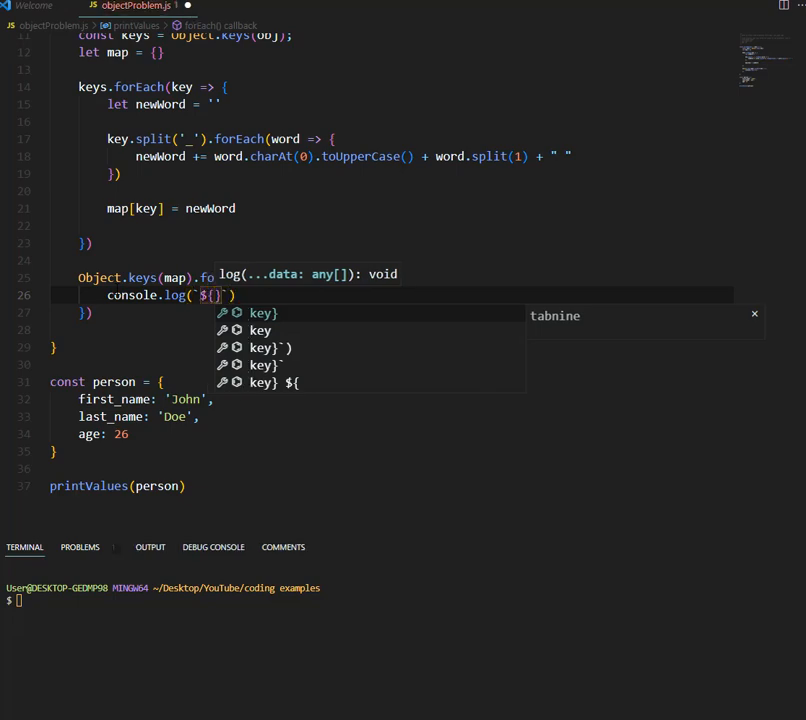
type("map[key")
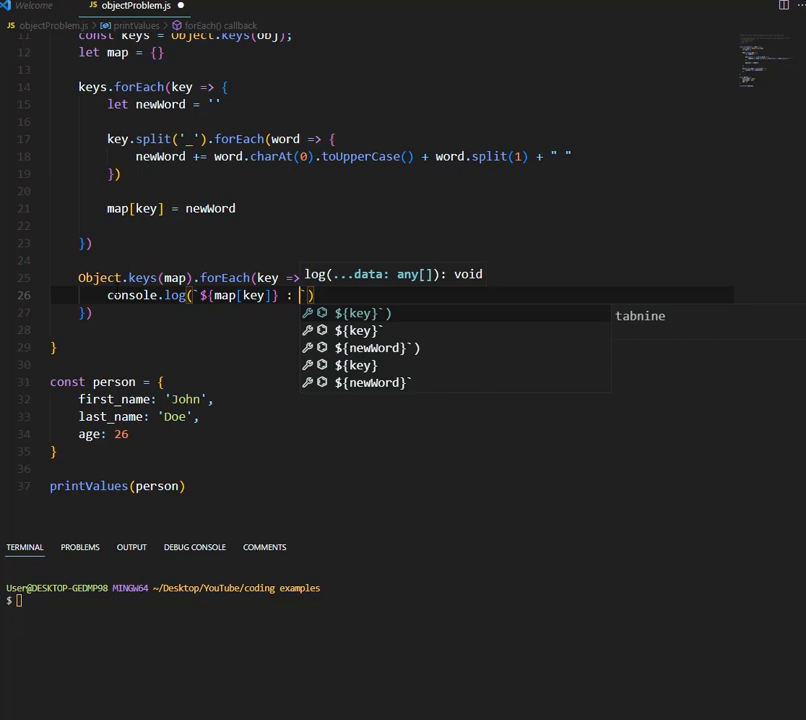
type("{")
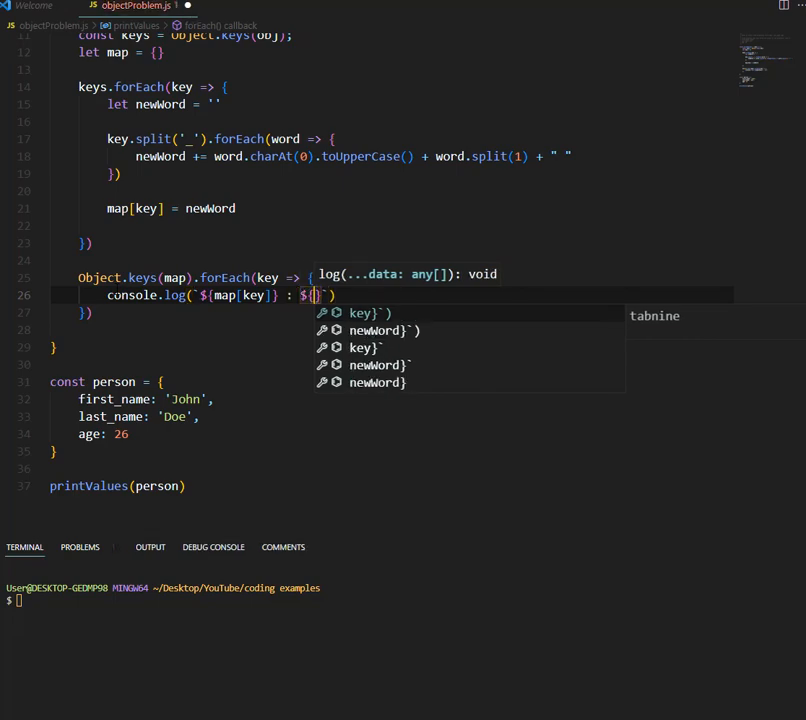
type("obj")
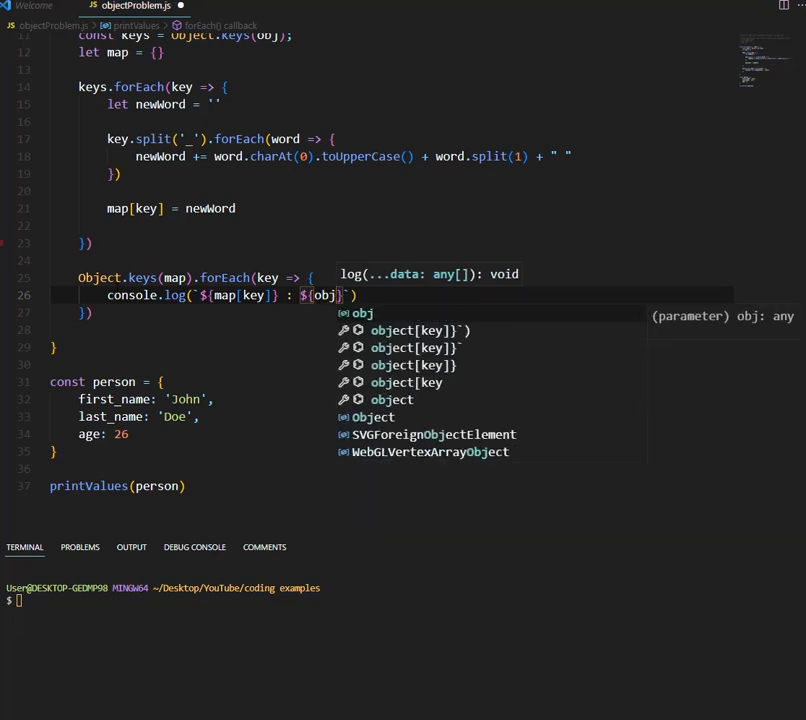
scroll("up", 3)
type("[key]")
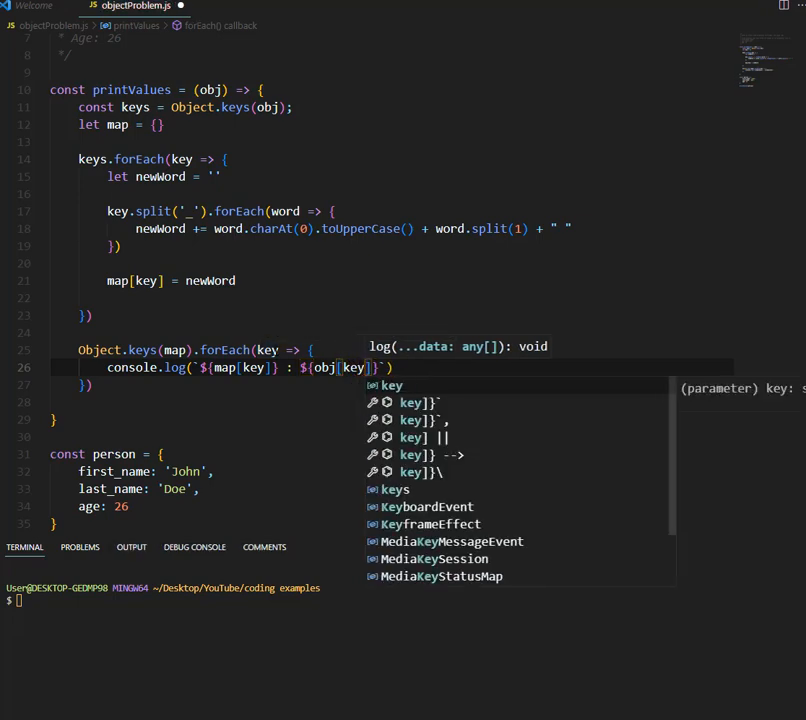
key("Escape")
type("node objectProblem.js")
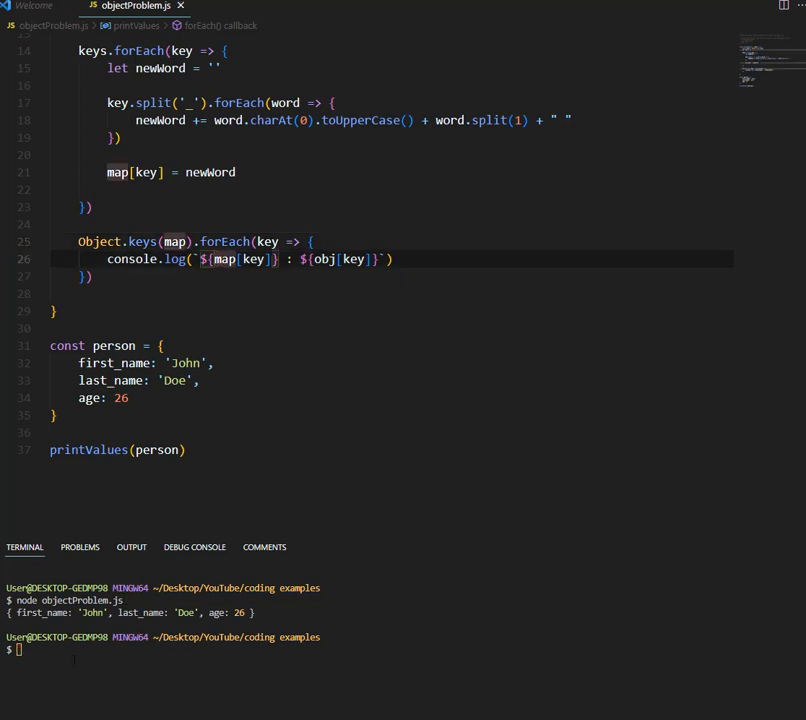
- Run objectProblem.js, change word.split(1) to word.slice(1) and save
type("clear")
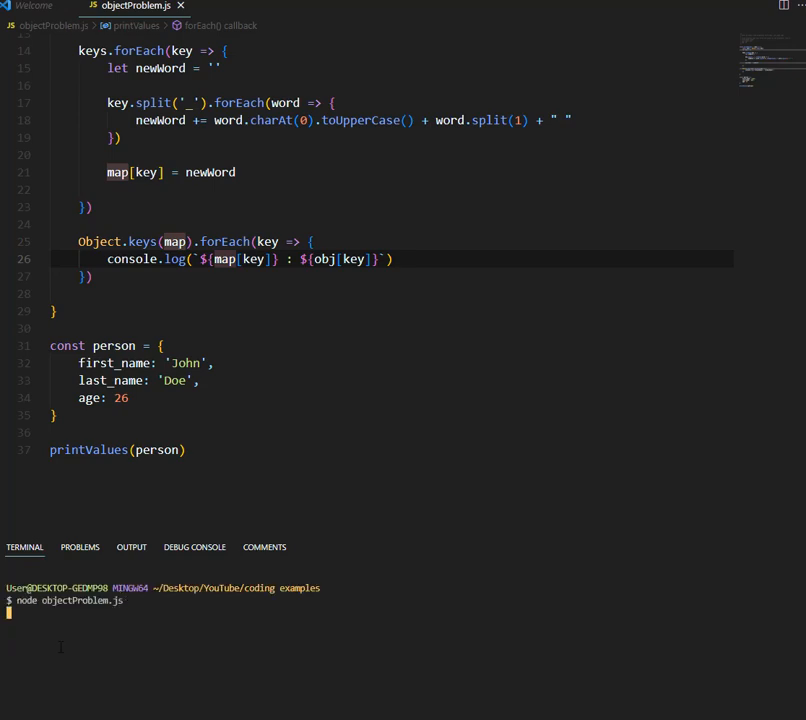
key("Return")
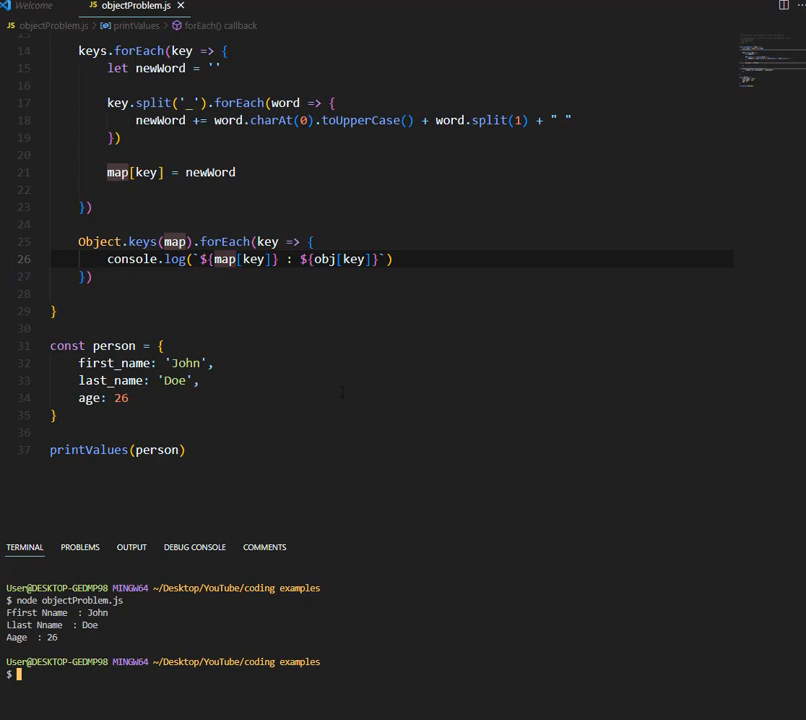
mouse_move(410, 390)
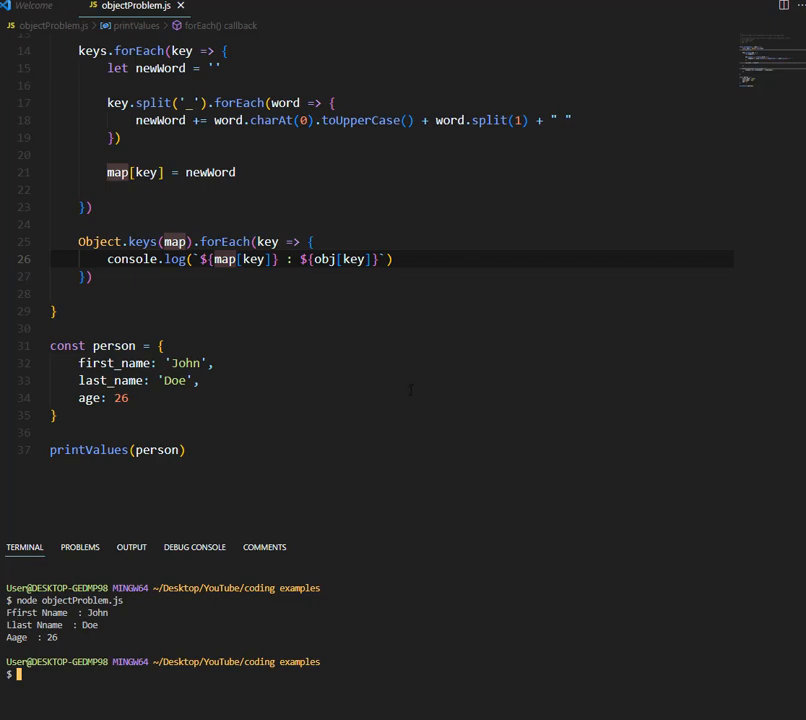
left_click(492, 120)
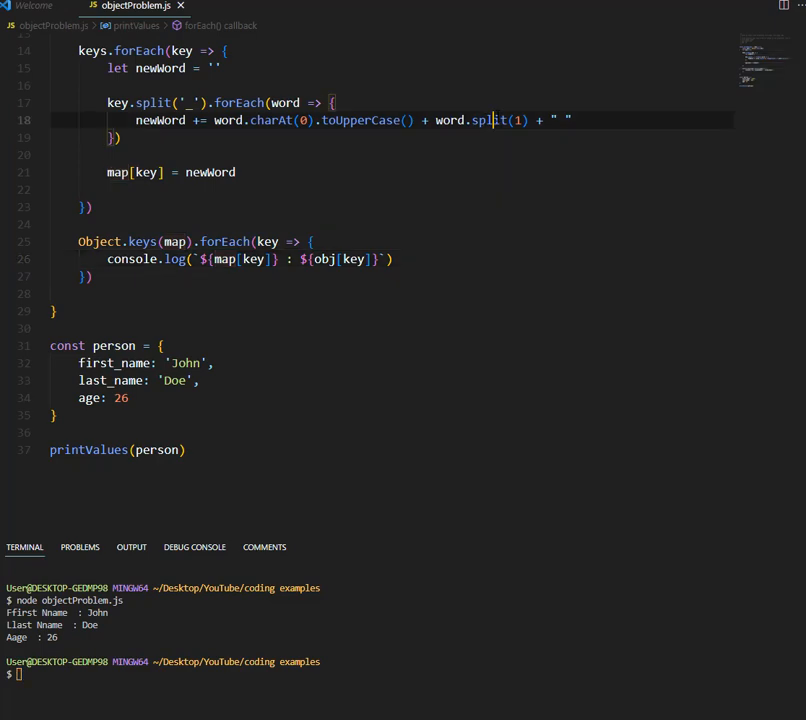
type("slice")
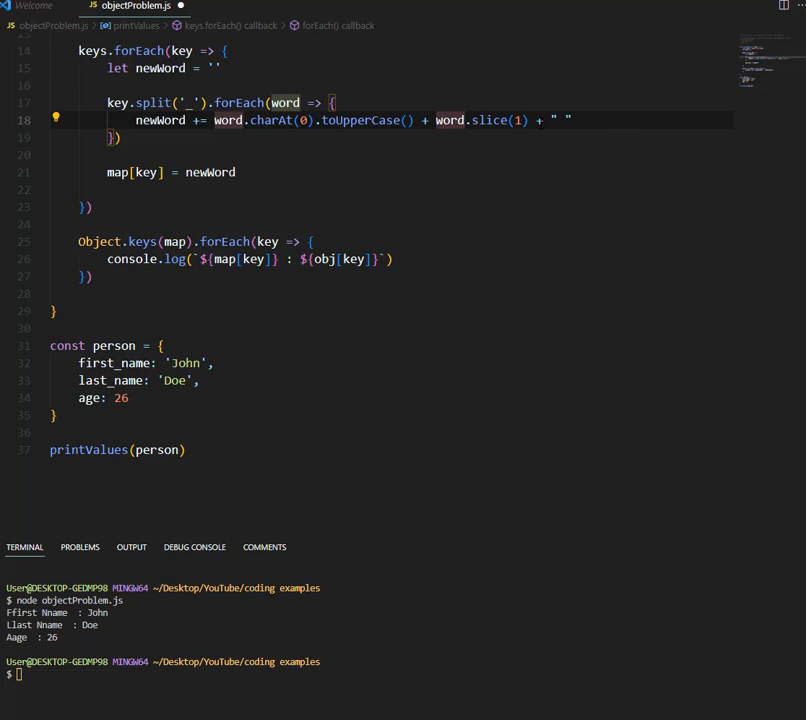
key("ctrl+s")
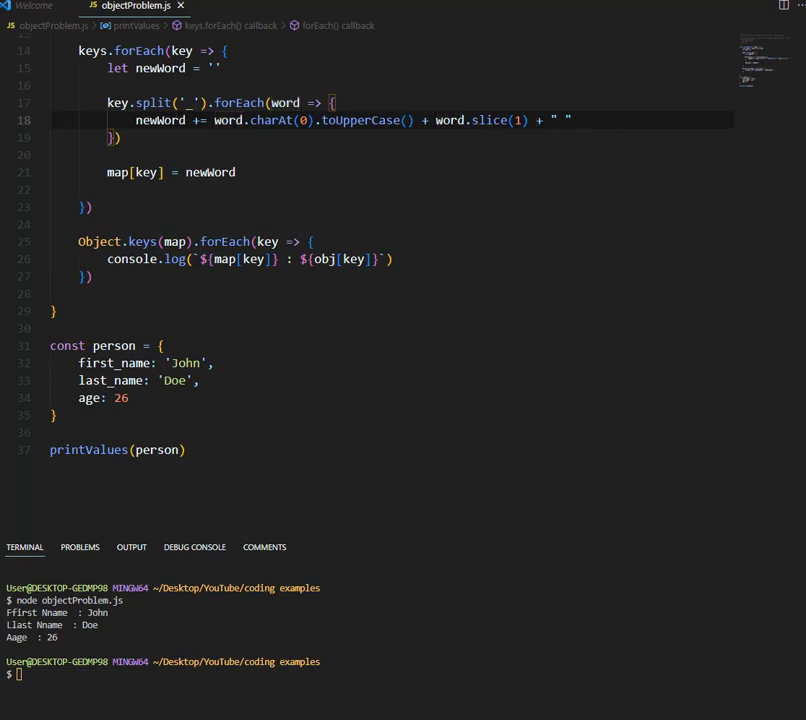
- Clear the terminal and rerun node objectProblem.js to print First Name : John etc
type("clear")
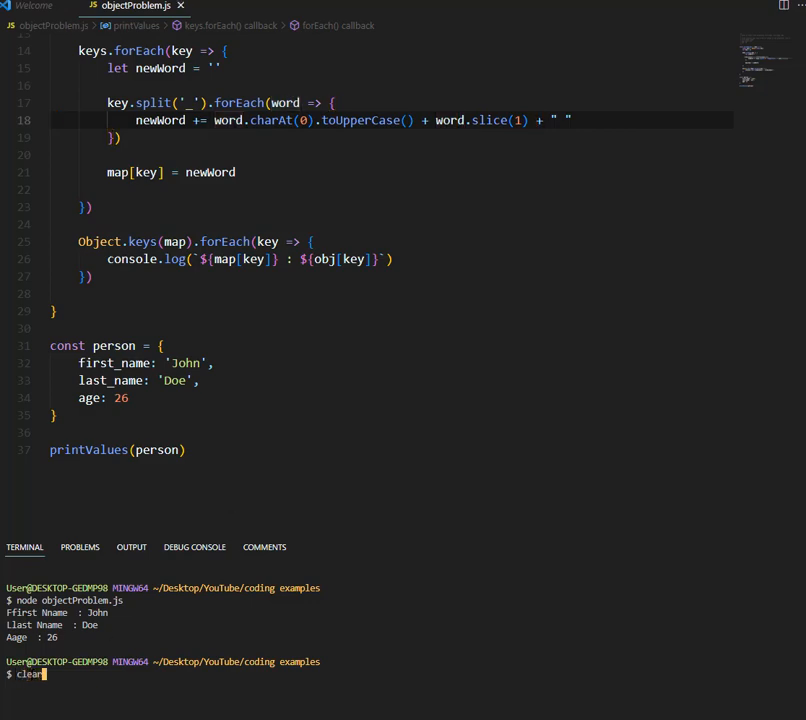
key("Return")
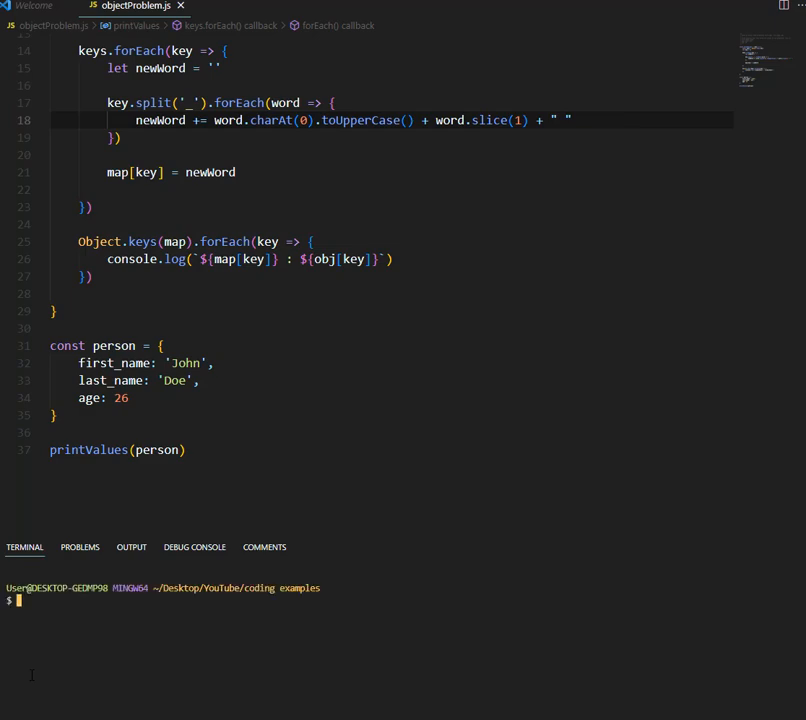
type("node objectProblem.js")
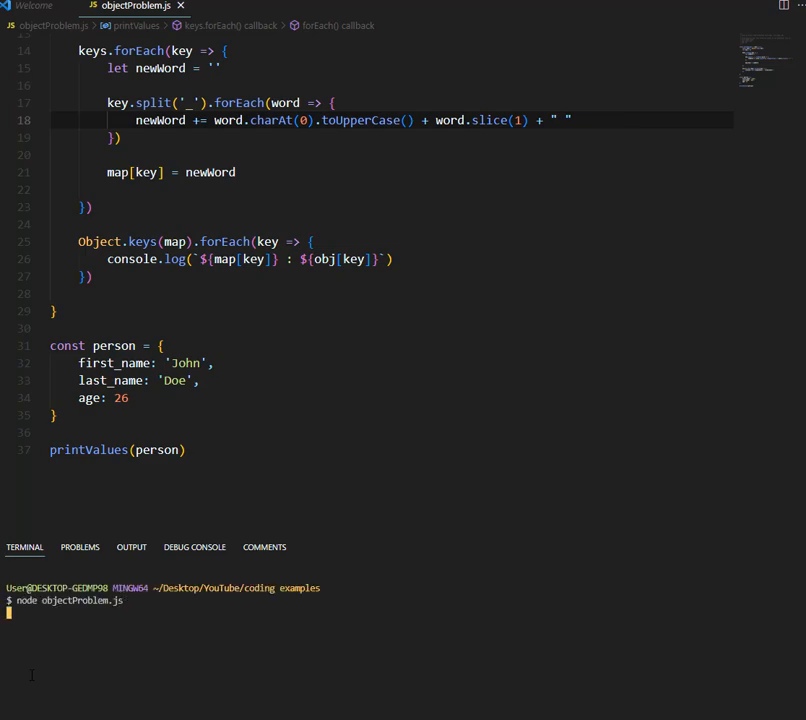
key("Return")
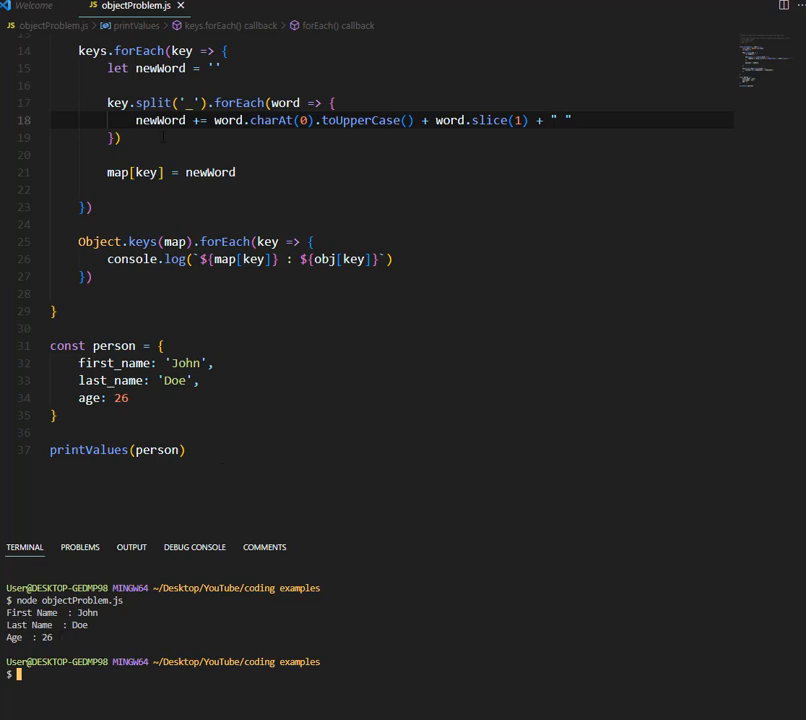
scroll("up", 3)
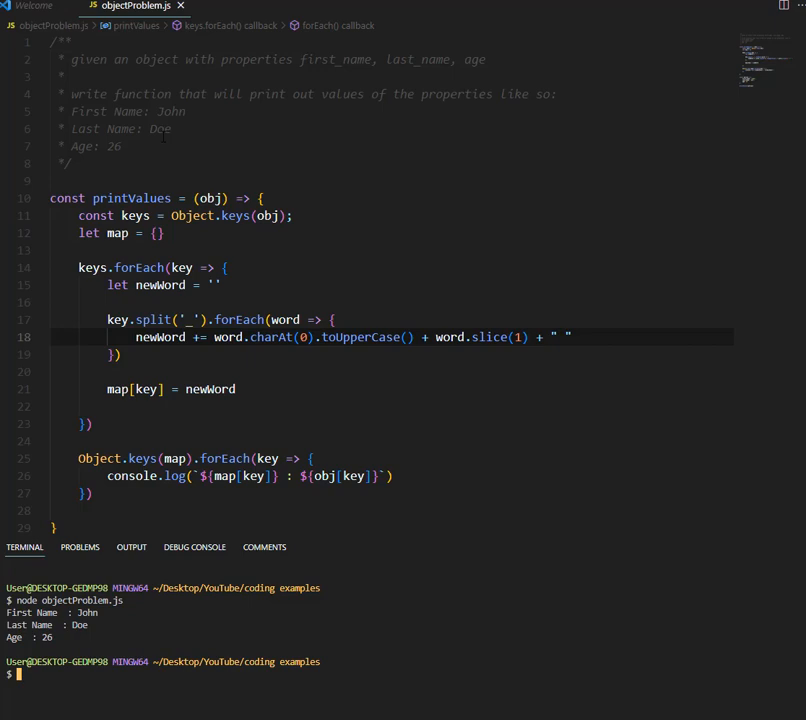
scroll("down", 3)
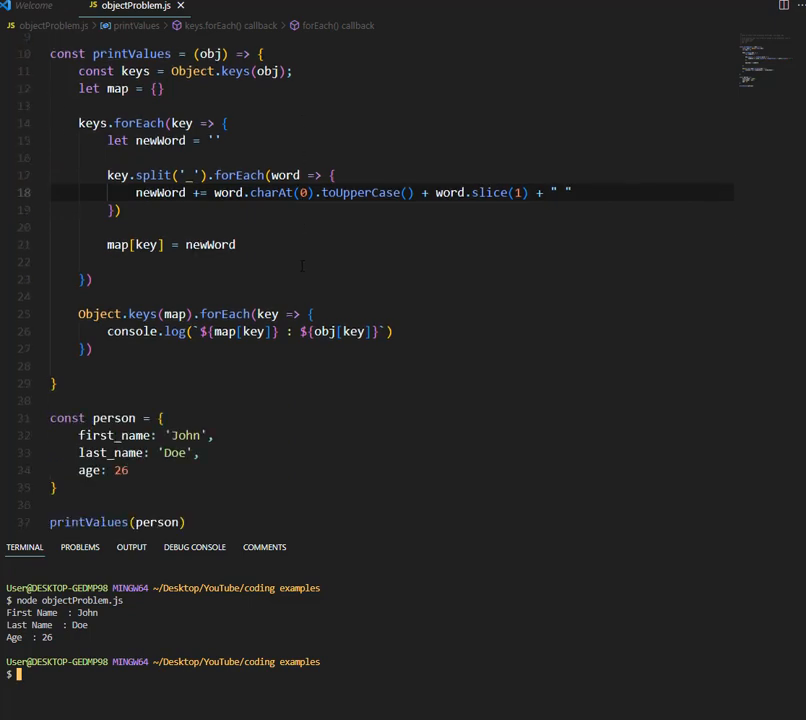
scroll("up", 3)
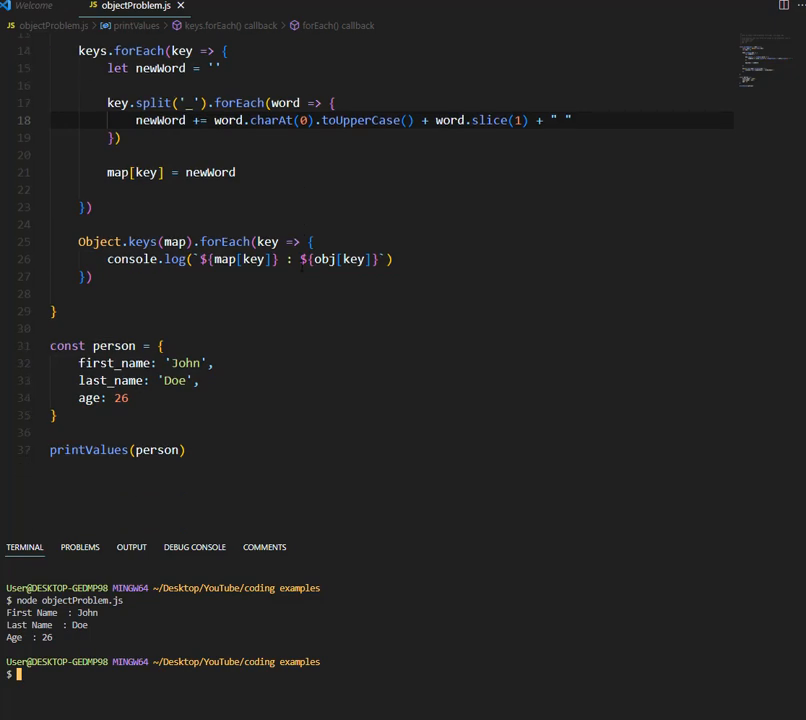
scroll("up", 3)
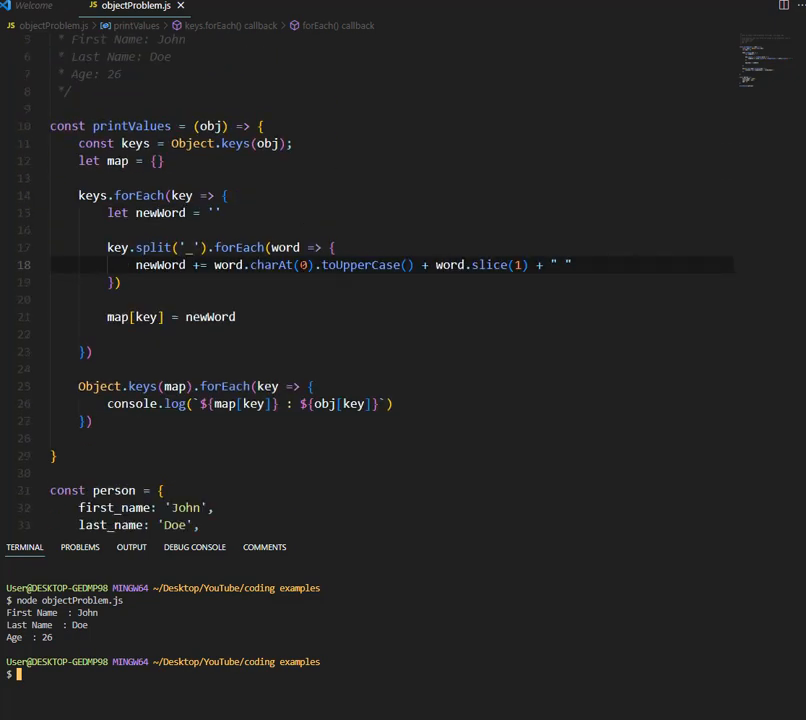
scroll("down", 3)
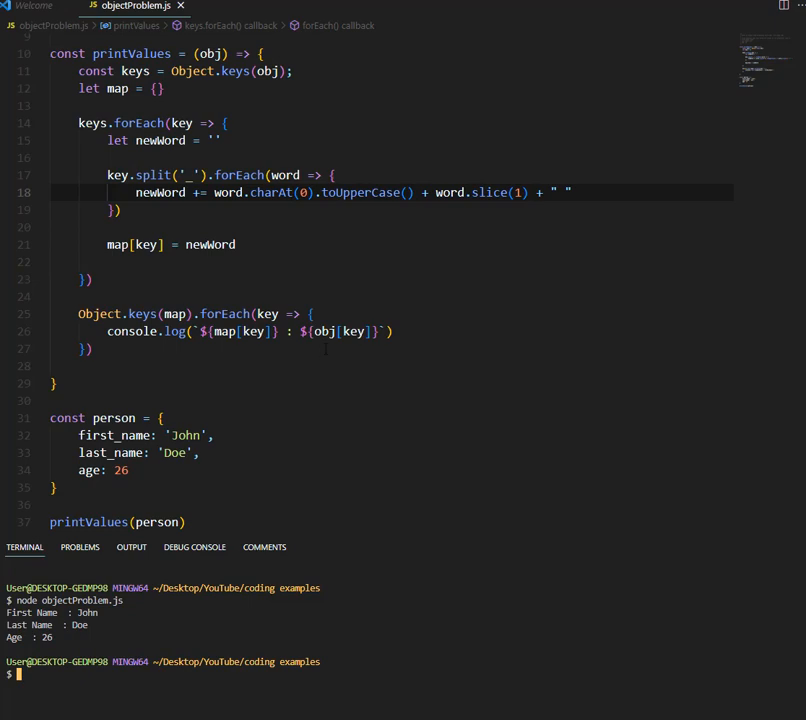
scroll("up", 3)
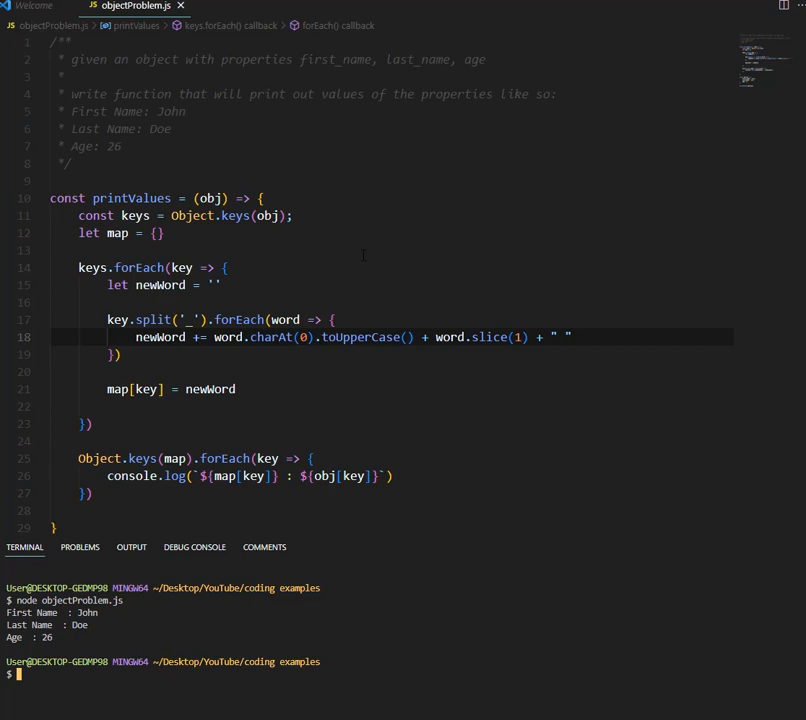
scroll("down", 3)
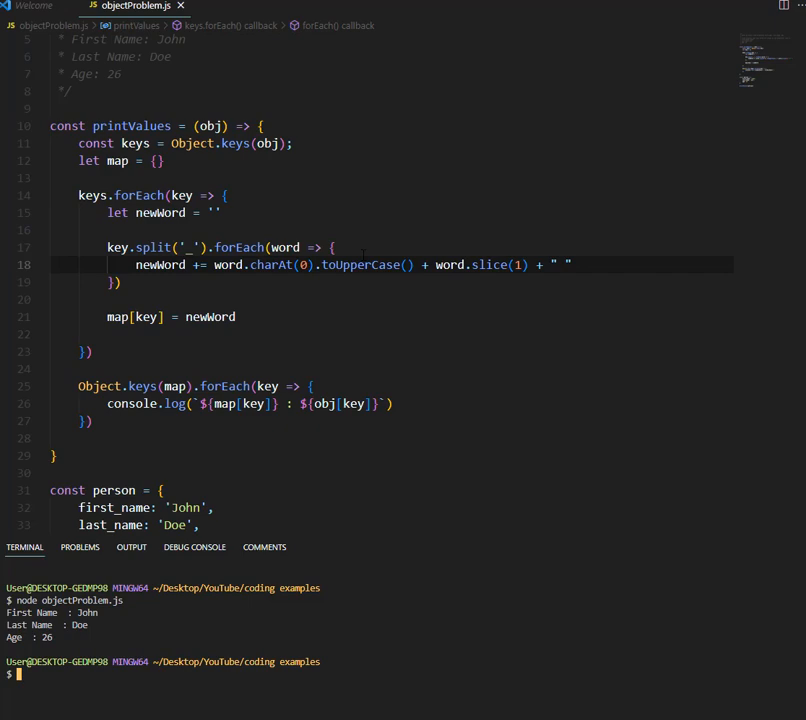
scroll("down", 3)
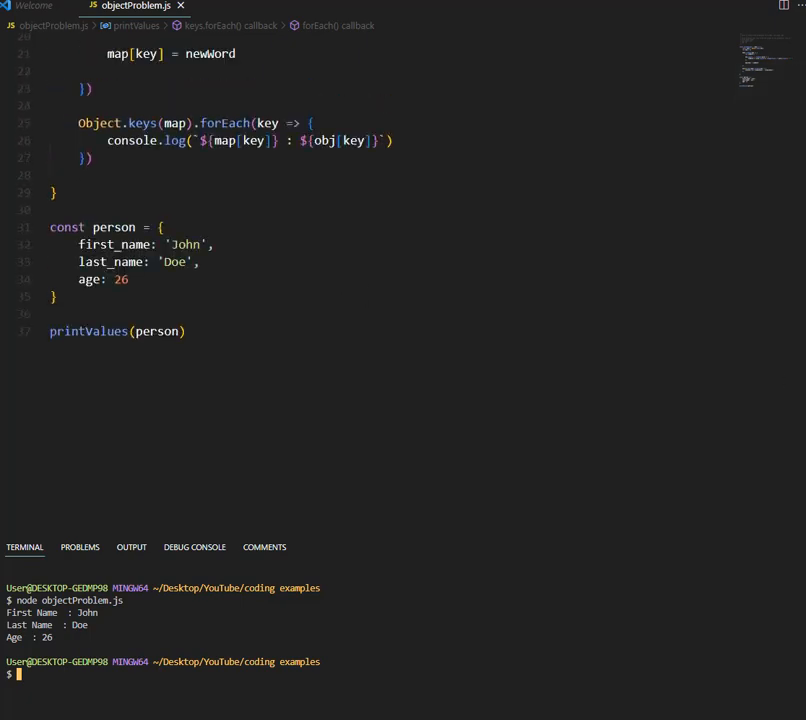